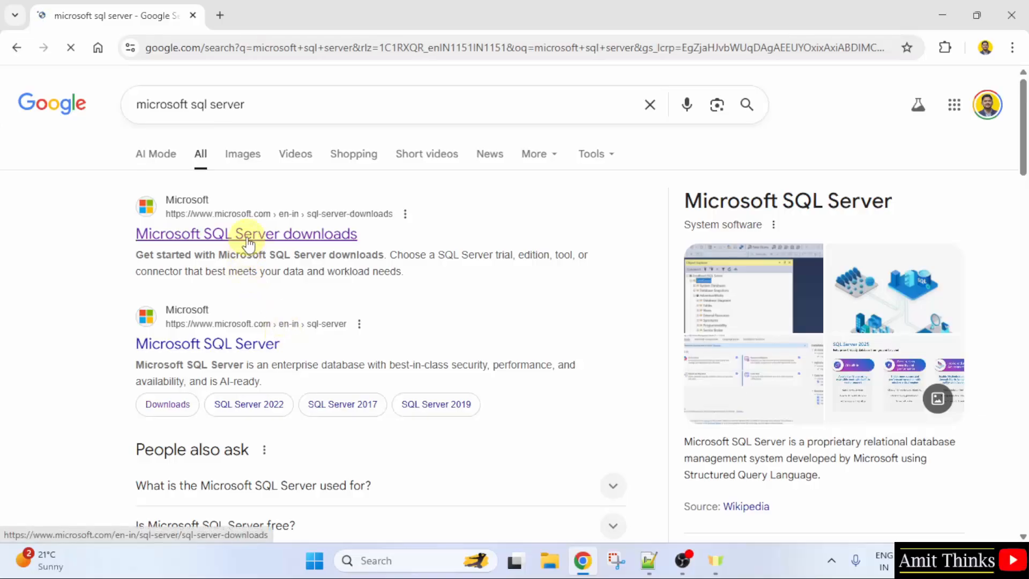
# Land on Microsoft's SQL Server downloads page and locate the free Express edition offer.
pyautogui.click(246, 234)
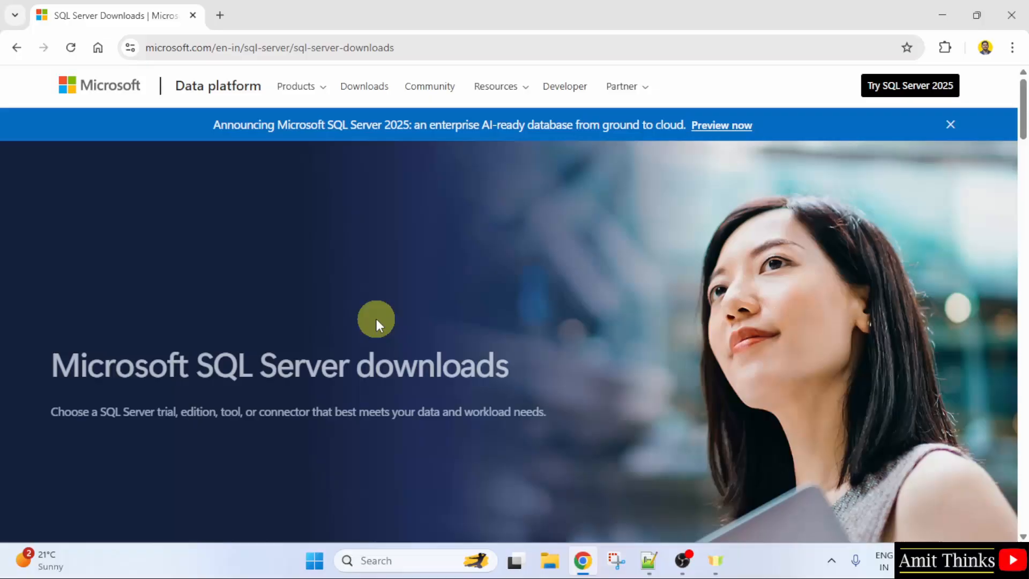
pyautogui.scroll(3)
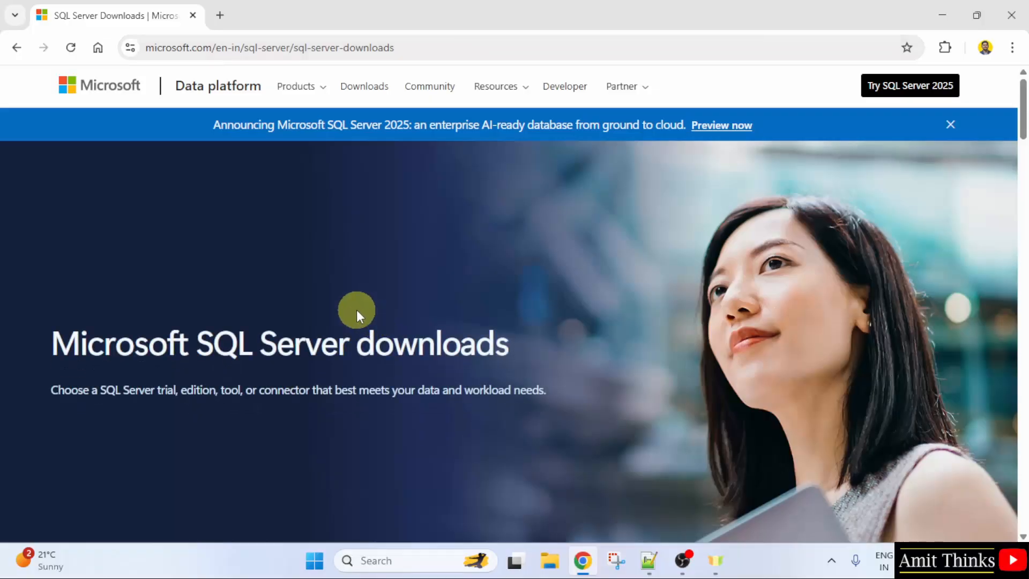
pyautogui.scroll(-3)
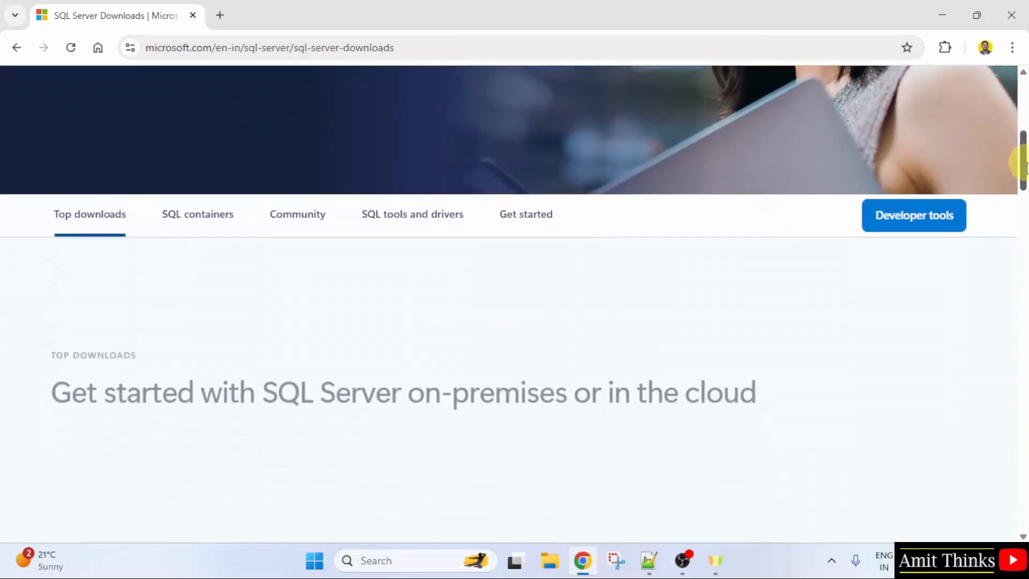
pyautogui.scroll(-3)
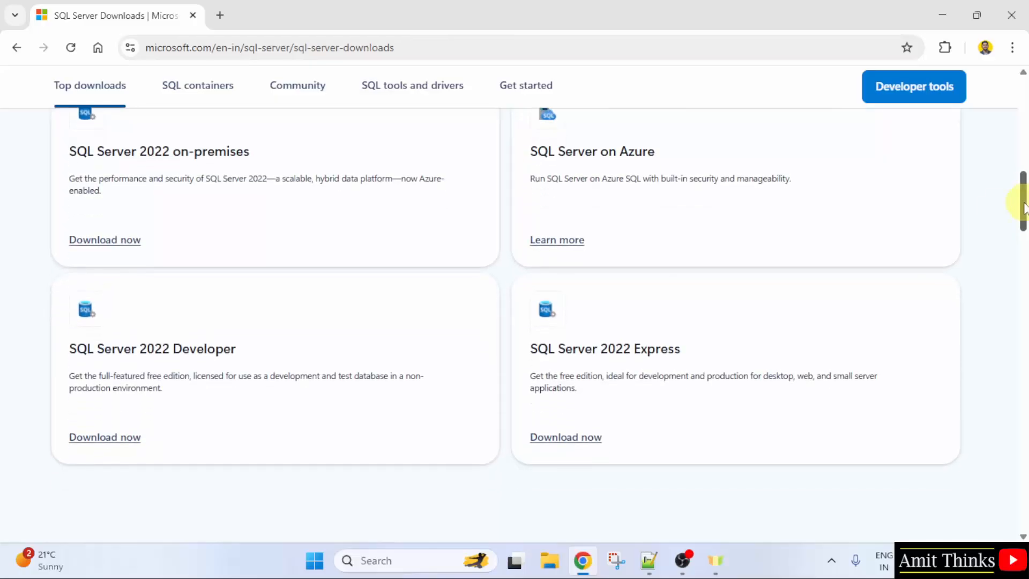
pyautogui.doubleClick(566, 375)
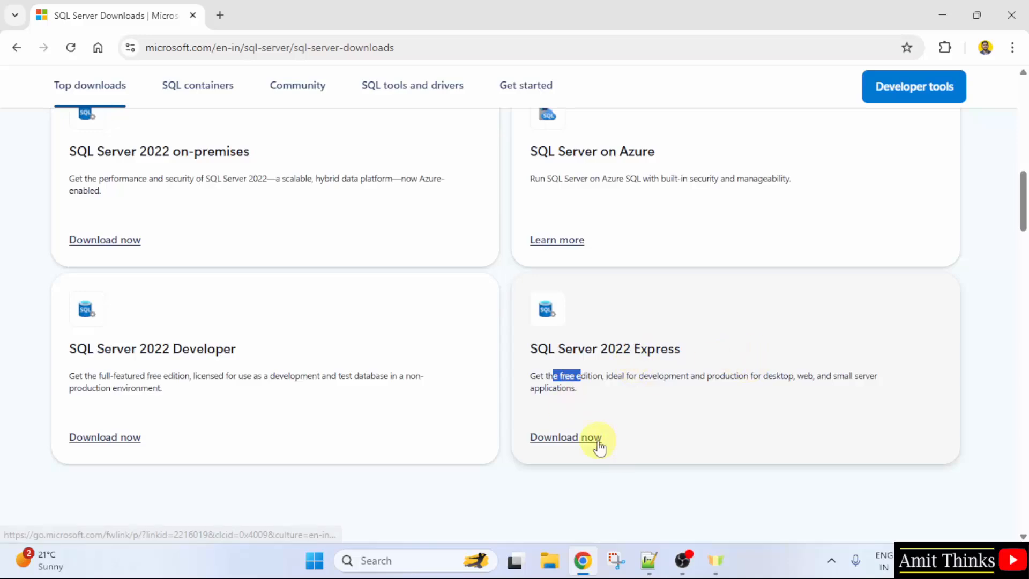
pyautogui.moveTo(576, 449)
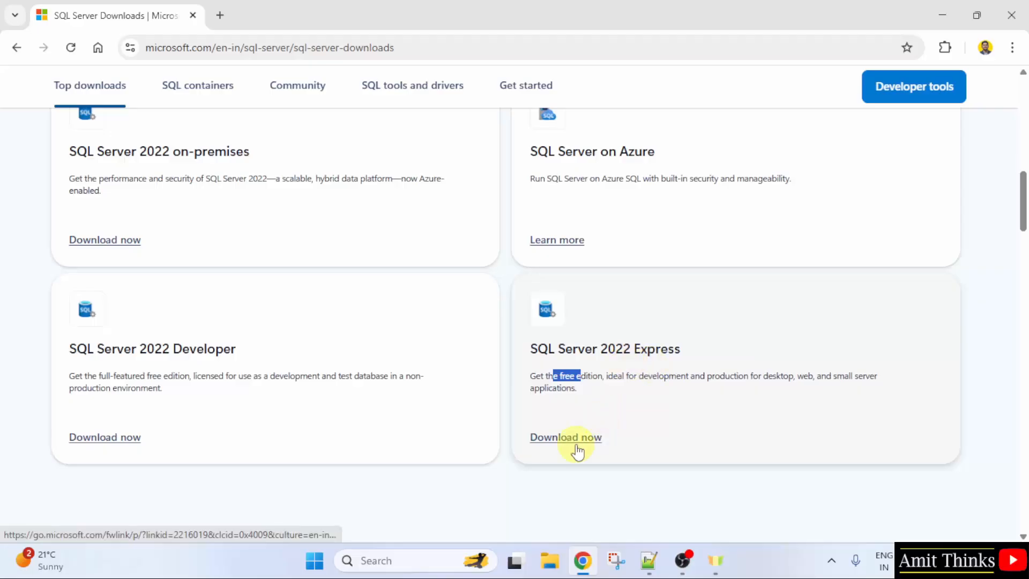
pyautogui.moveTo(590, 440)
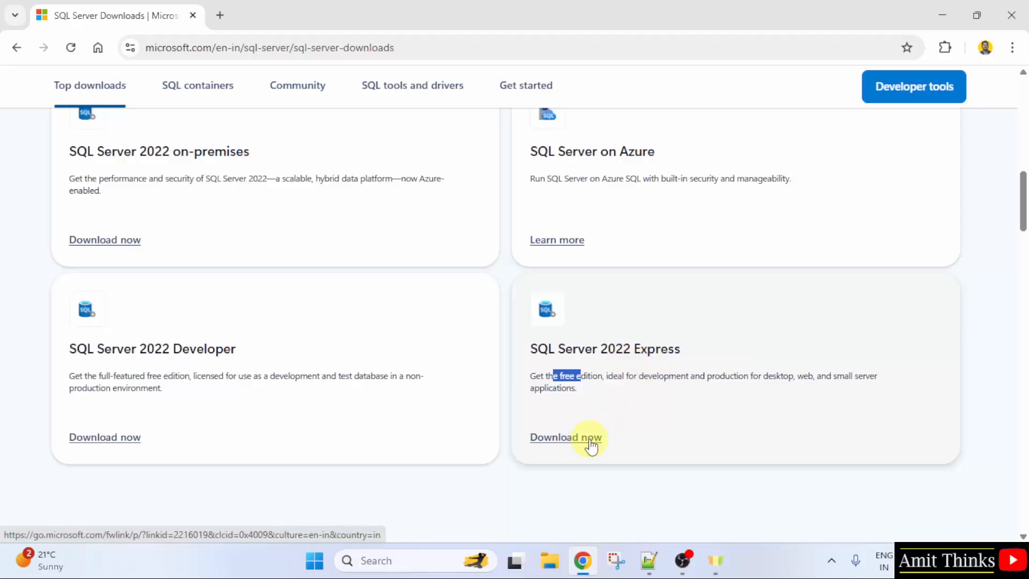
pyautogui.moveTo(637, 445)
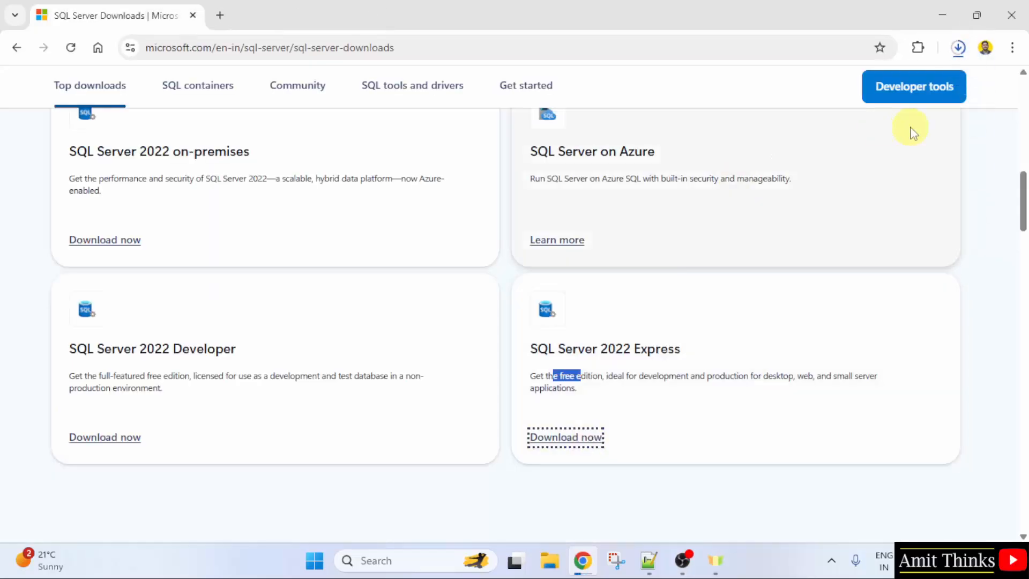
# Show Chrome's recent downloads to reach SQL2025-SSEI-Expr.exe.
pyautogui.click(958, 47)
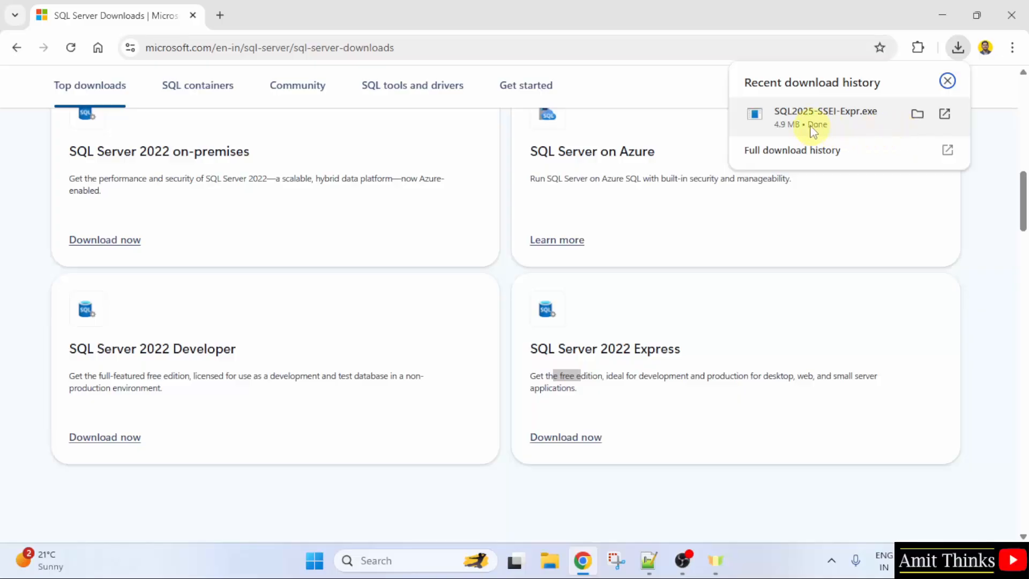
pyautogui.moveTo(824, 128)
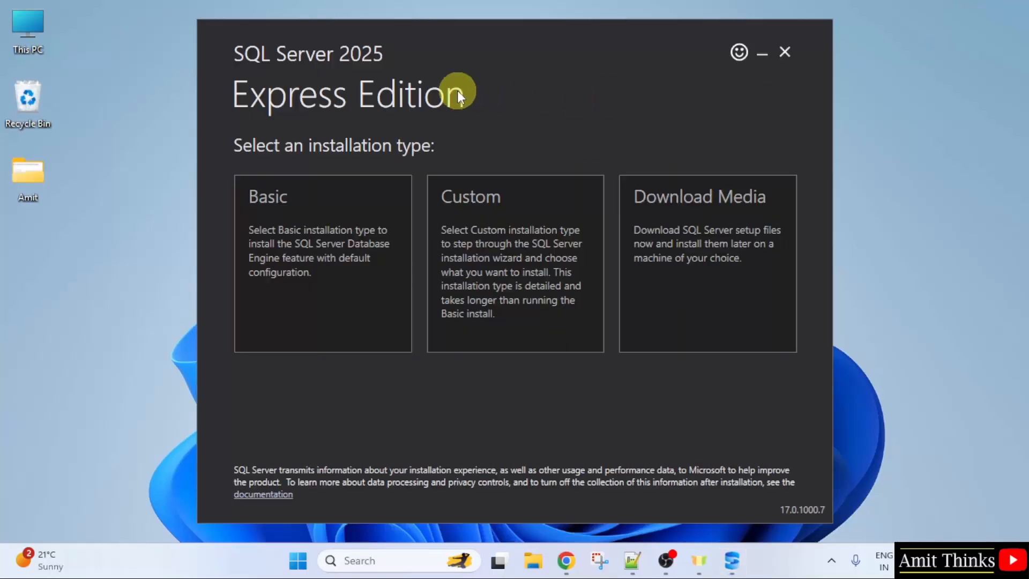
pyautogui.moveTo(325, 68)
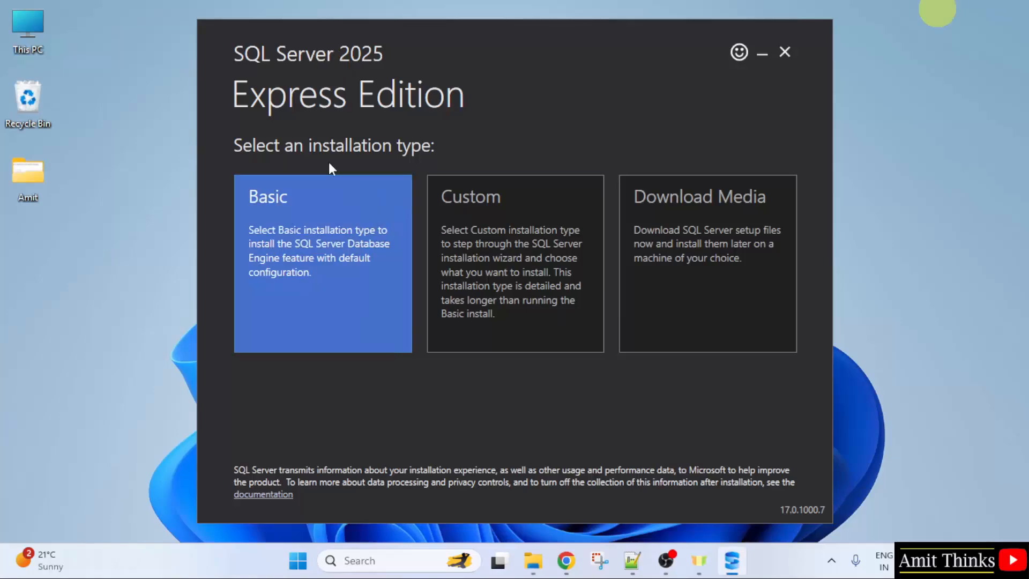
pyautogui.moveTo(374, 269)
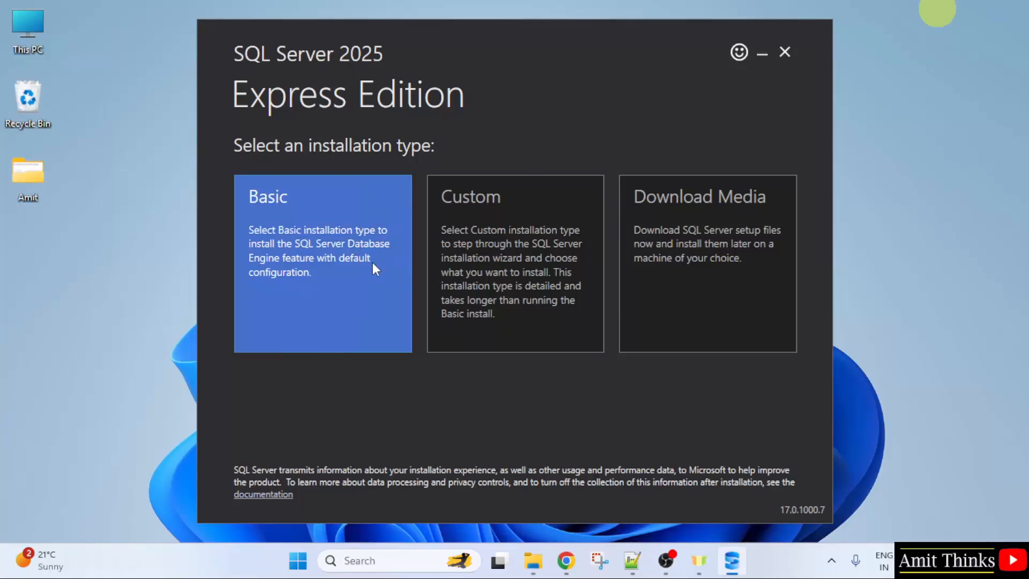
# Choose the Basic installation type, accept the license terms, and review the default install path.
pyautogui.click(322, 264)
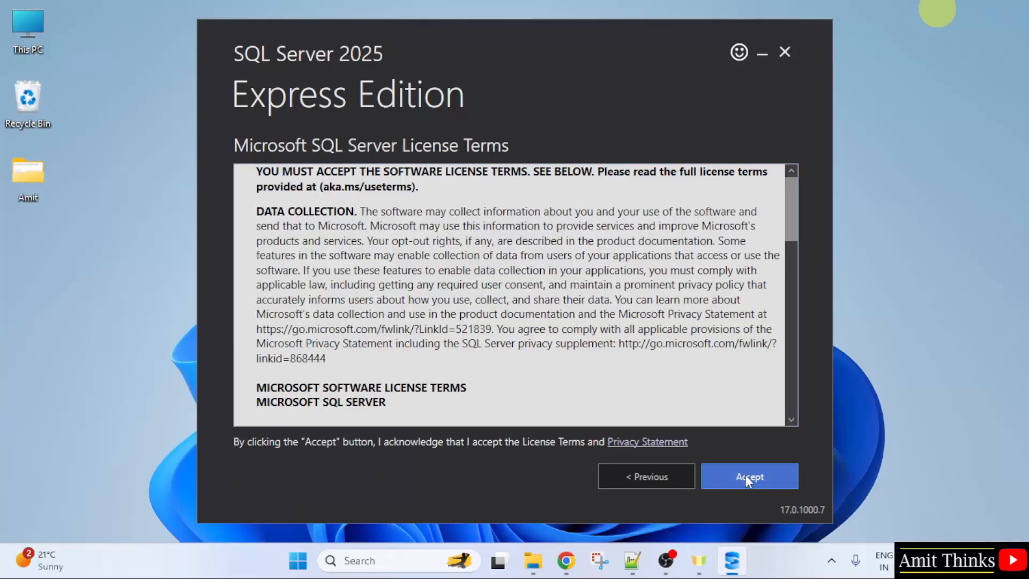
pyautogui.click(749, 476)
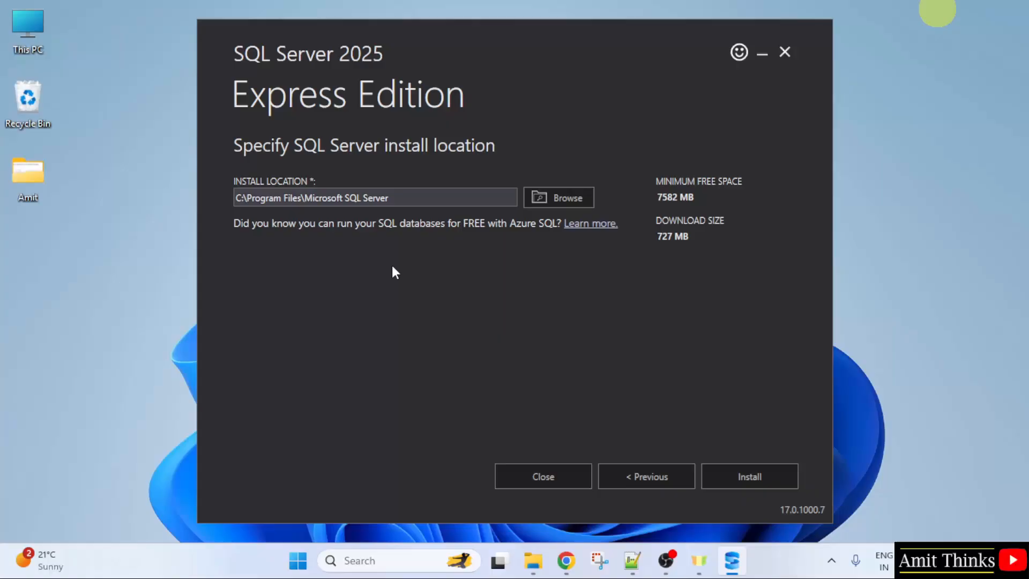
pyautogui.click(404, 197)
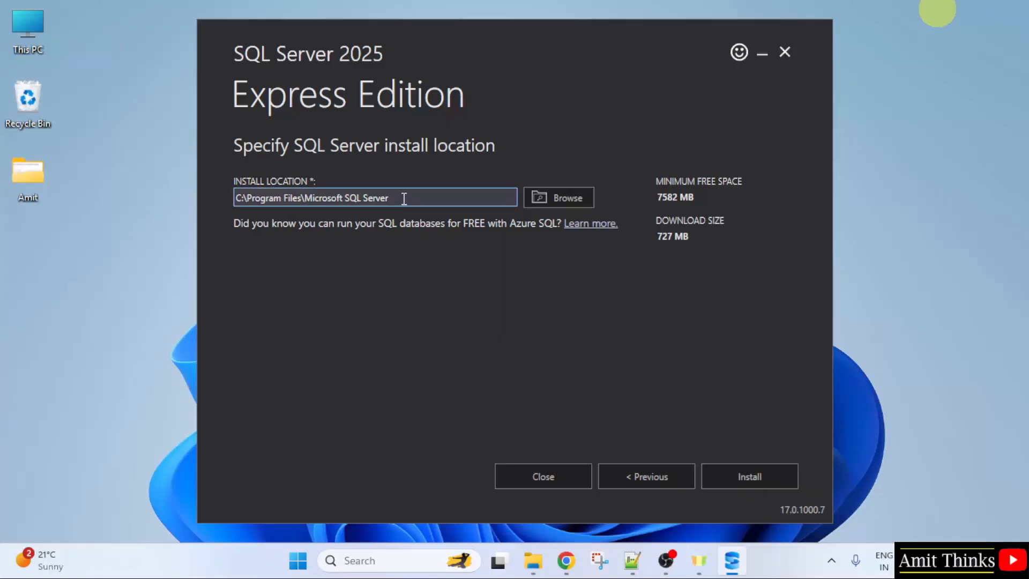
pyautogui.moveTo(420, 248)
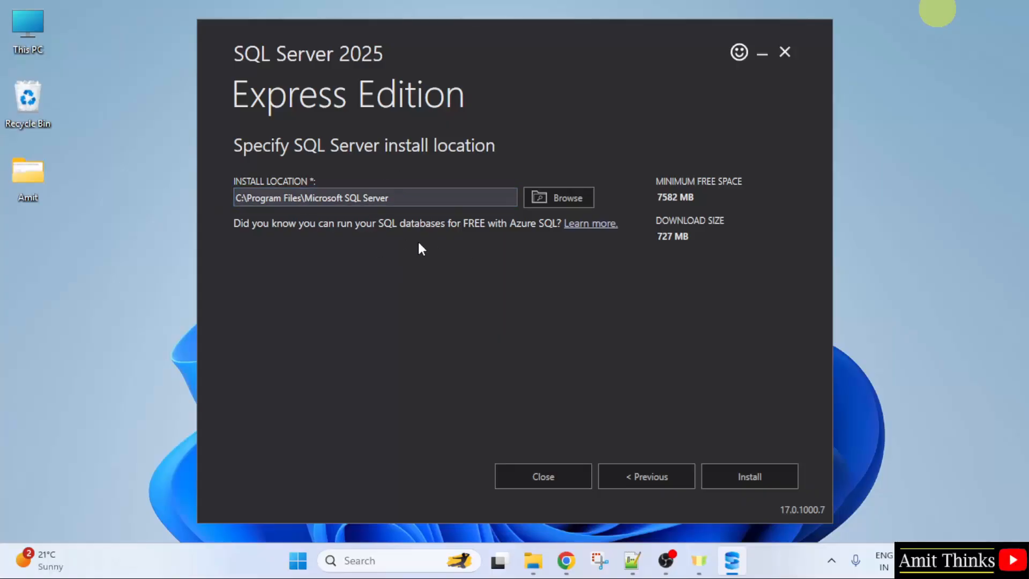
pyautogui.moveTo(677, 256)
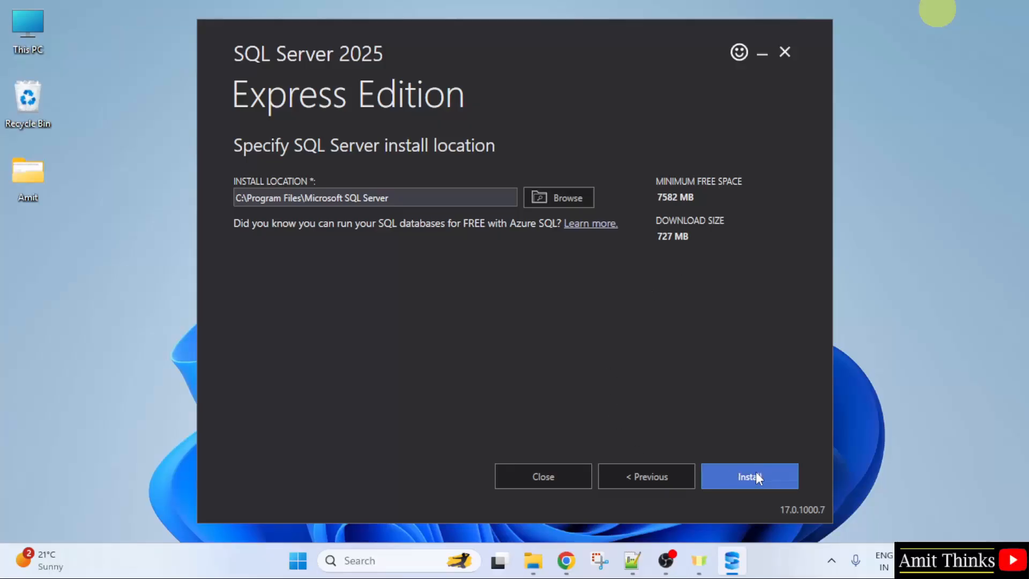
# Begin the SQL Server 2025 Express installation so the install package starts downloading.
pyautogui.click(749, 476)
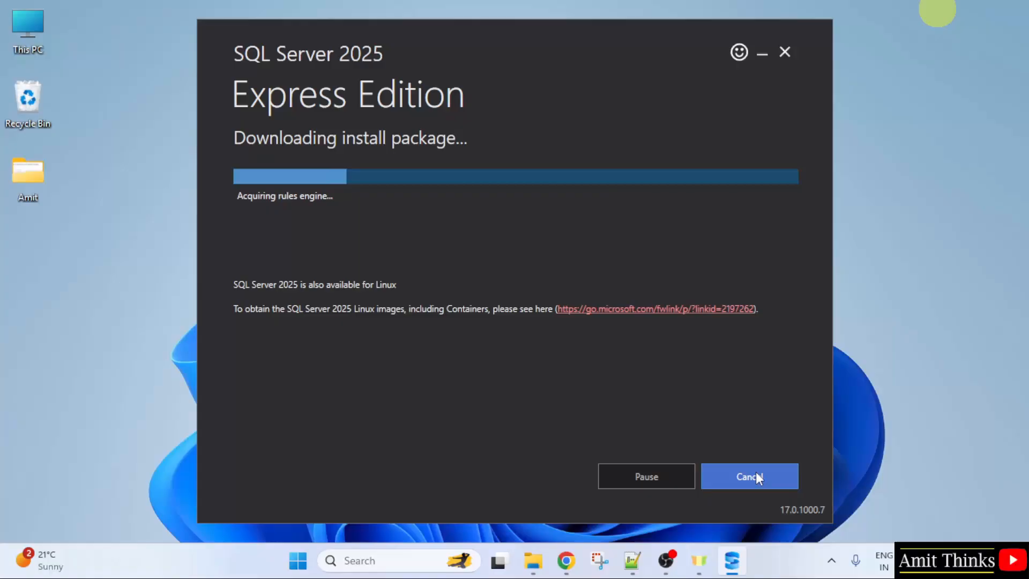
pyautogui.moveTo(745, 442)
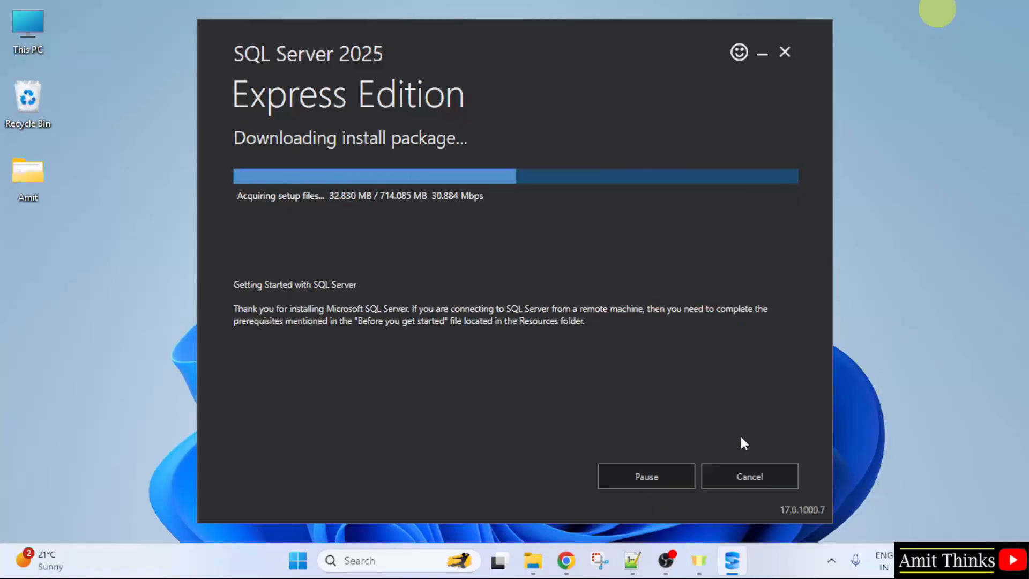
pyautogui.moveTo(693, 250)
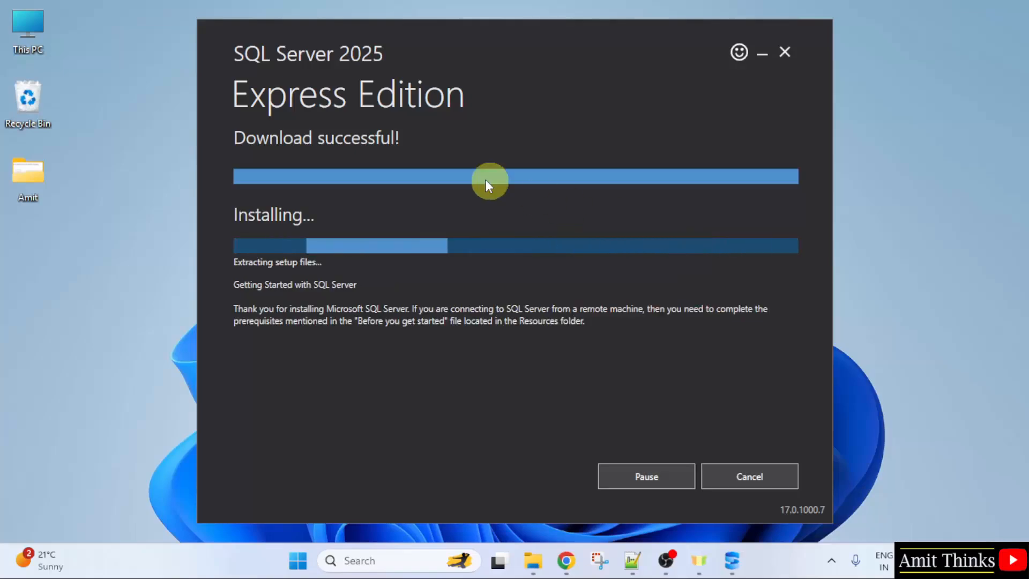
pyautogui.moveTo(478, 222)
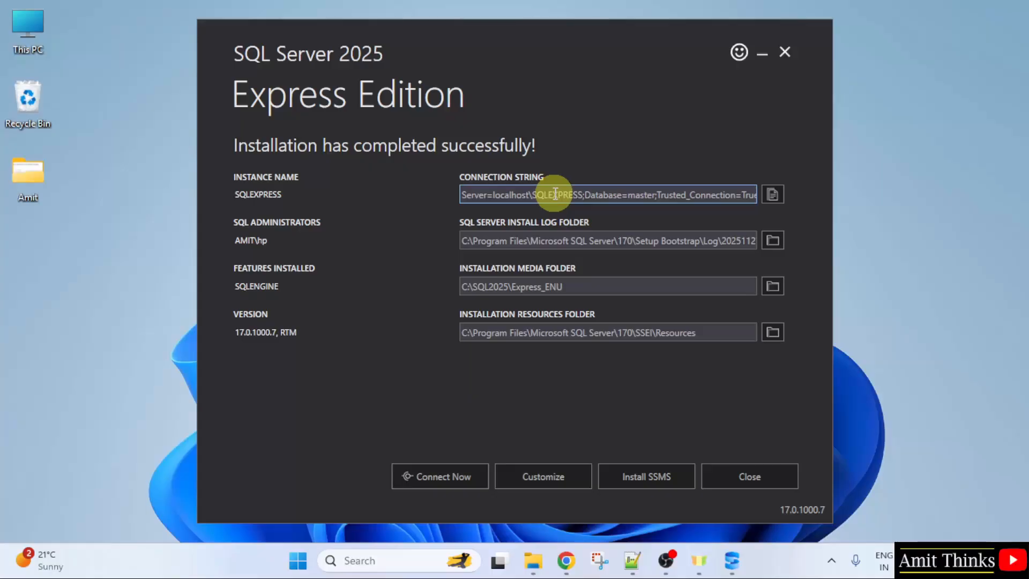
pyautogui.moveTo(739, 194)
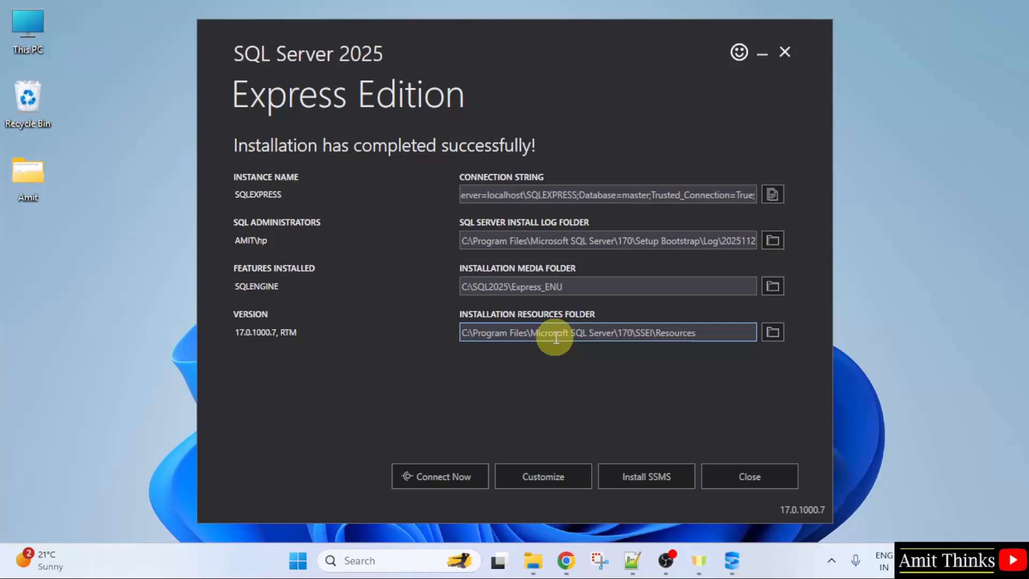
pyautogui.moveTo(591, 325)
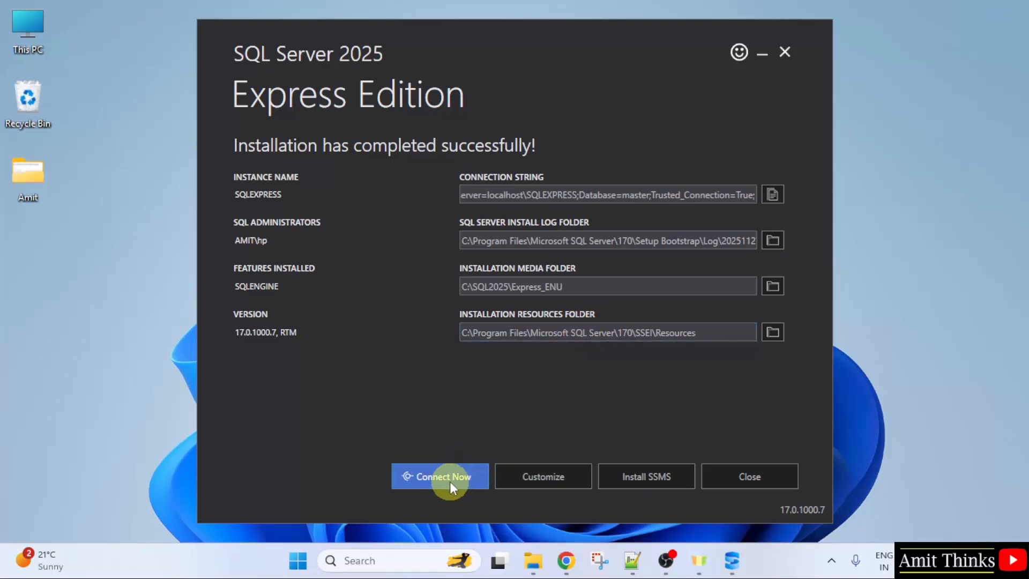
pyautogui.click(439, 476)
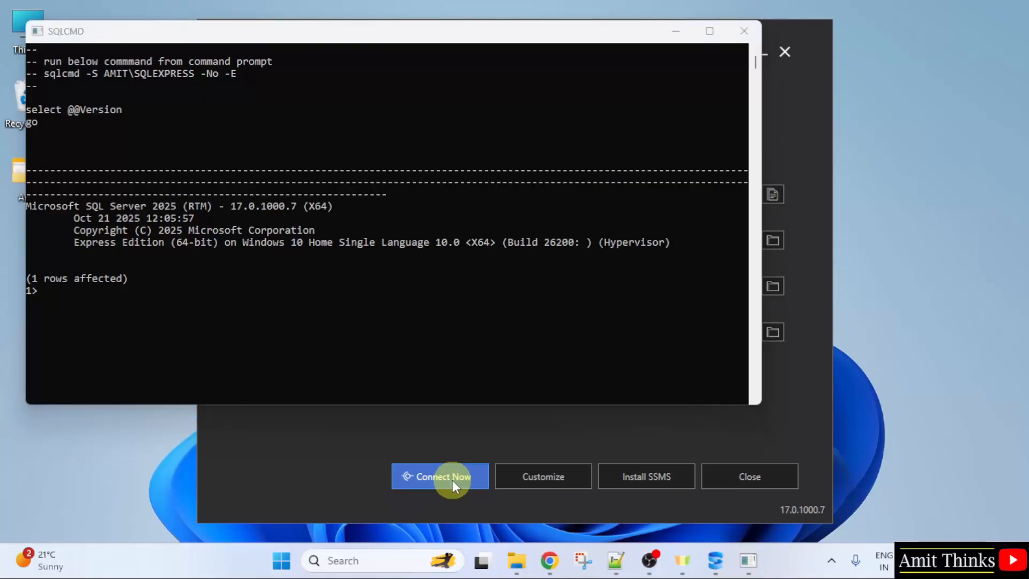
pyautogui.moveTo(121, 308)
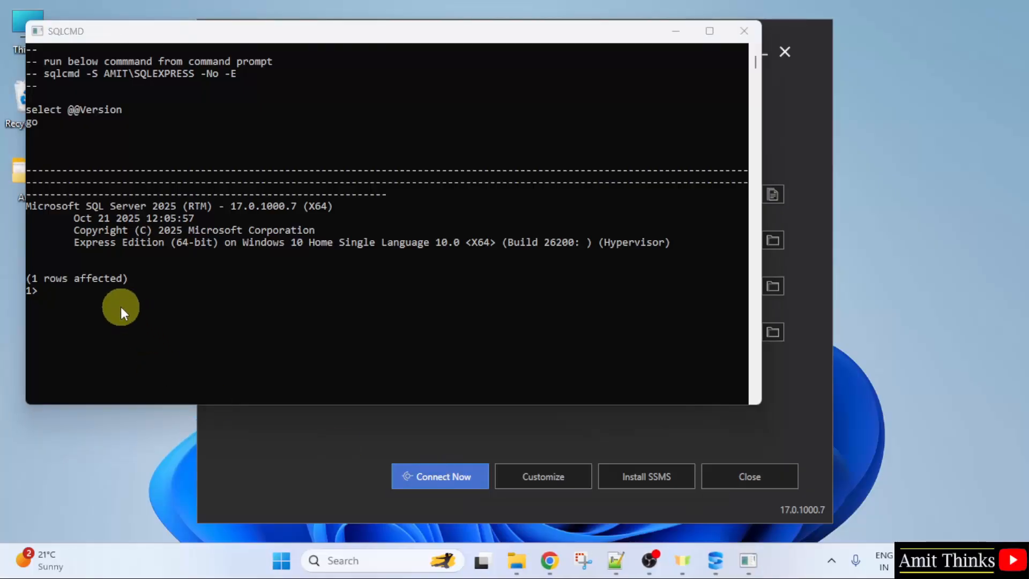
pyautogui.moveTo(142, 236)
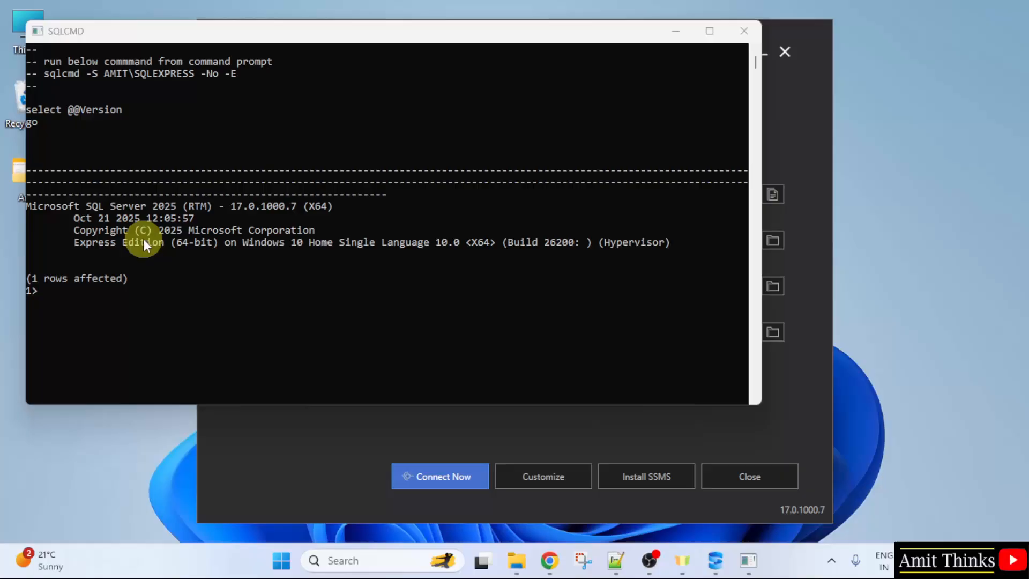
pyautogui.moveTo(679, 31)
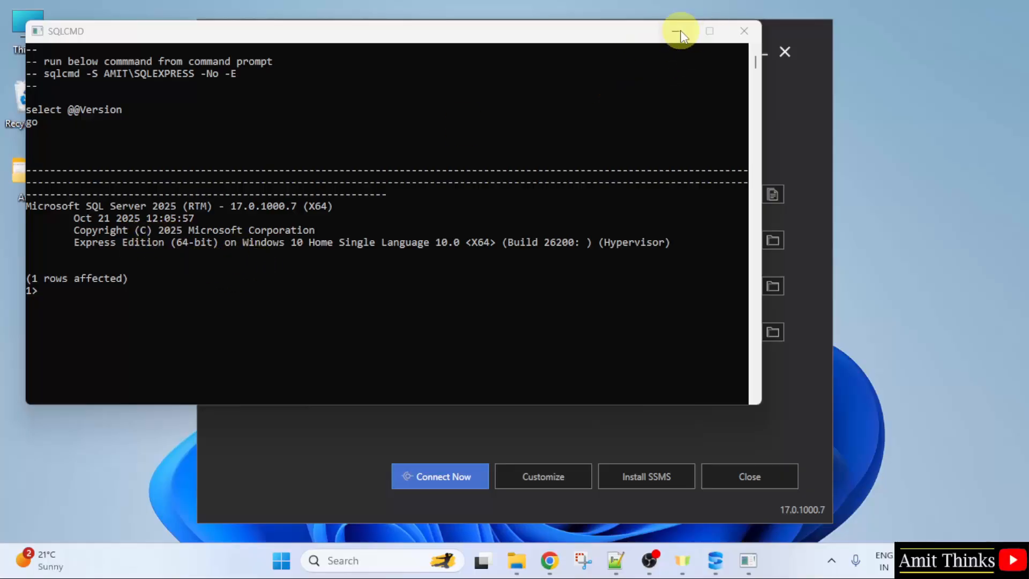
pyautogui.click(680, 32)
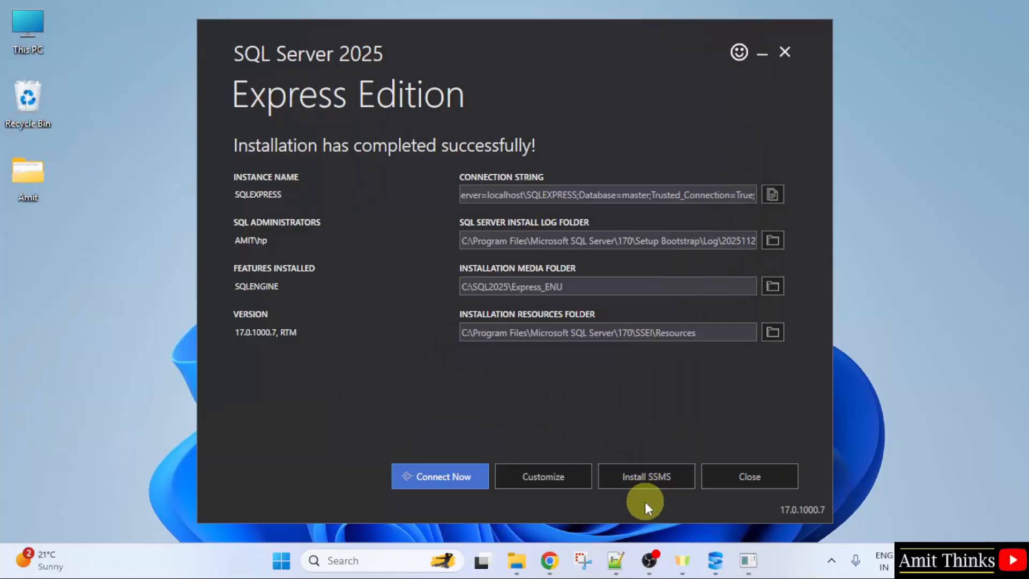
pyautogui.moveTo(715, 512)
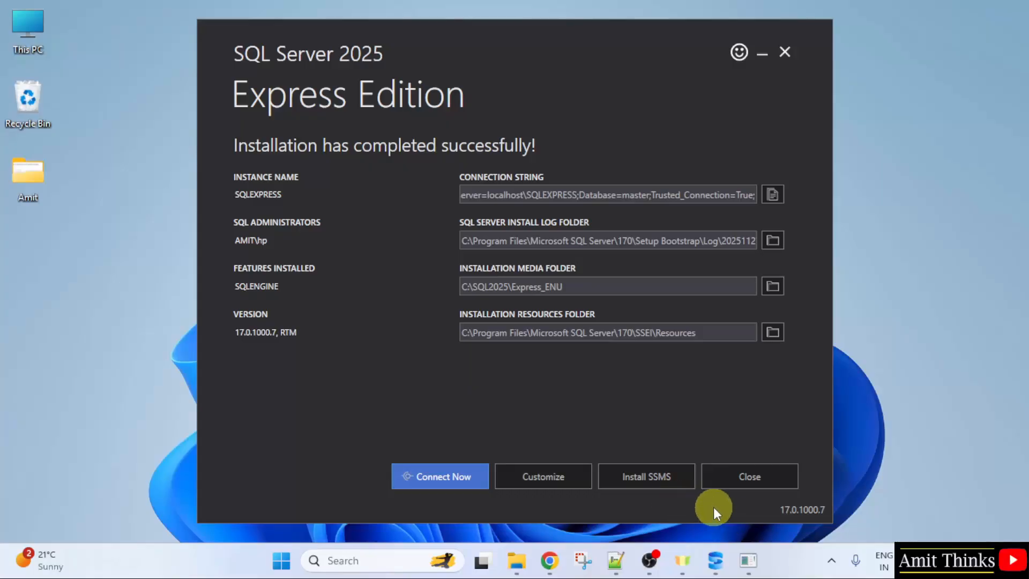
pyautogui.moveTo(695, 504)
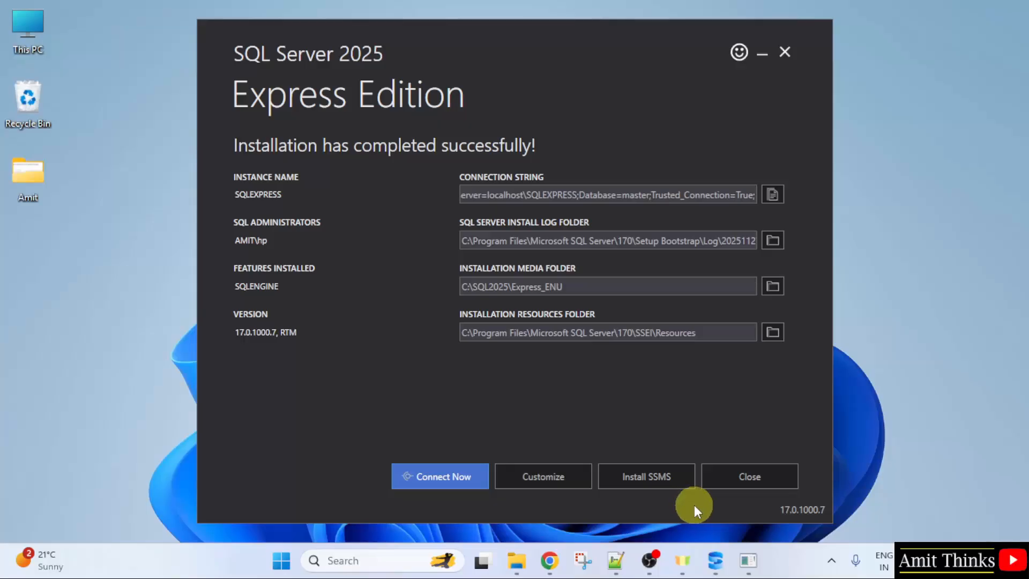
pyautogui.moveTo(652, 507)
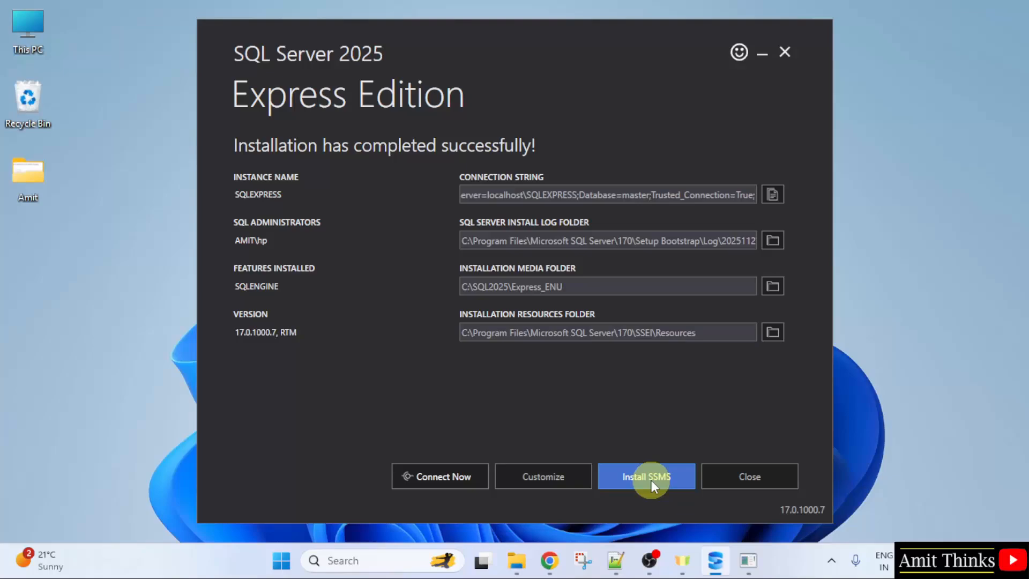
# From the installer's Install SSMS link, reach the Learn guide and download the SSMS 22 installer.
pyautogui.click(645, 476)
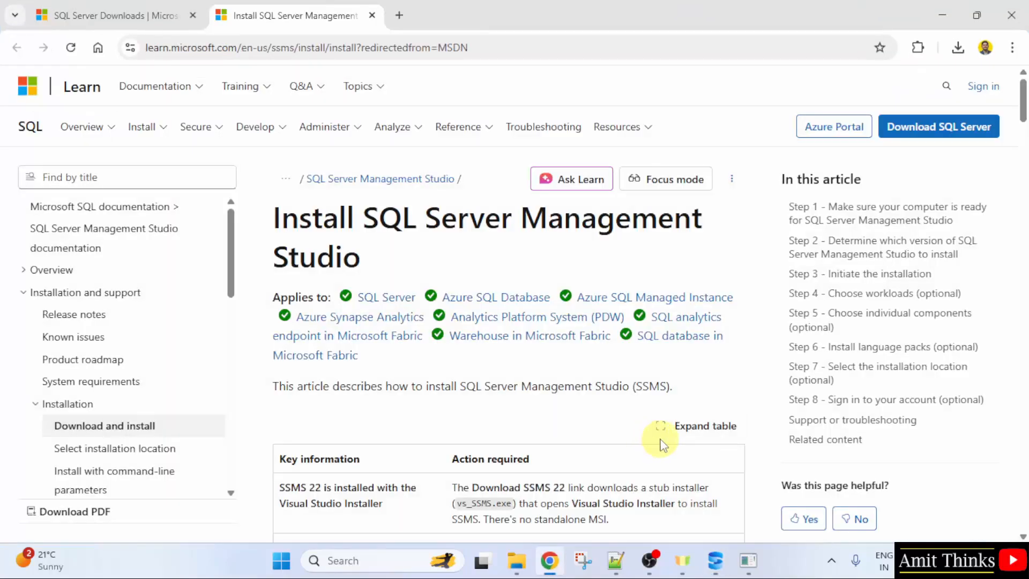
pyautogui.moveTo(463, 218)
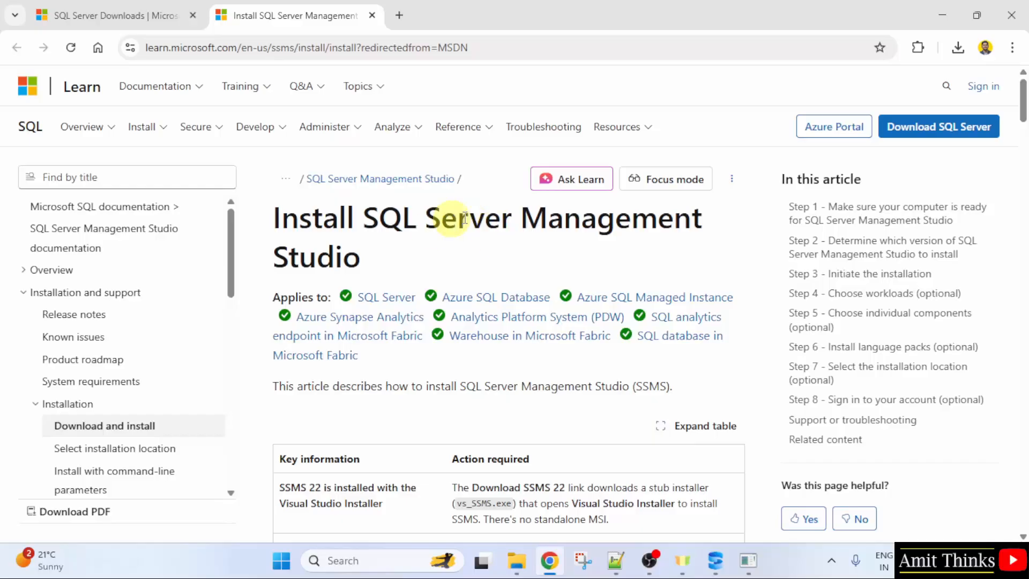
pyautogui.tripleClick(466, 217)
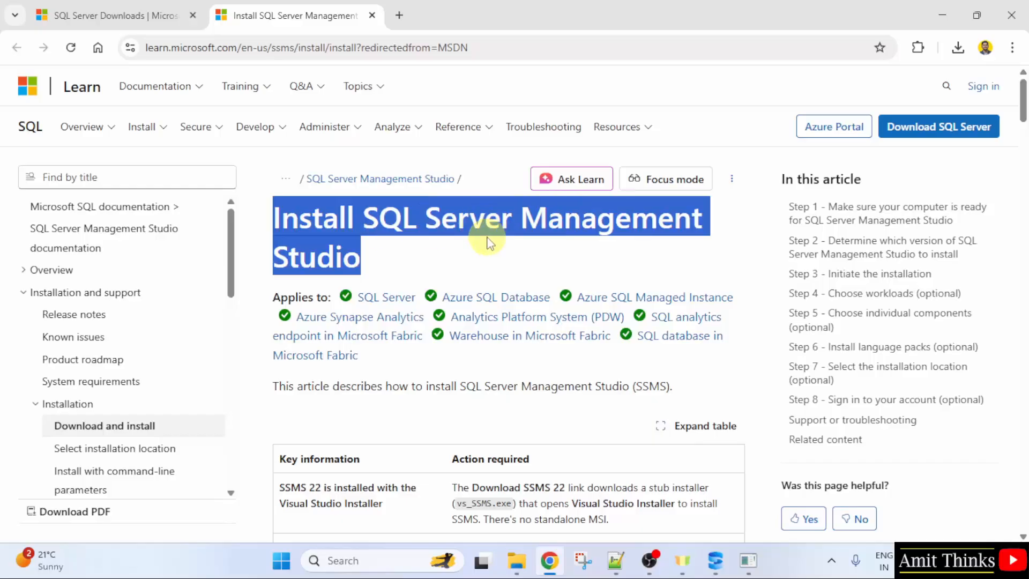
pyautogui.scroll(-3)
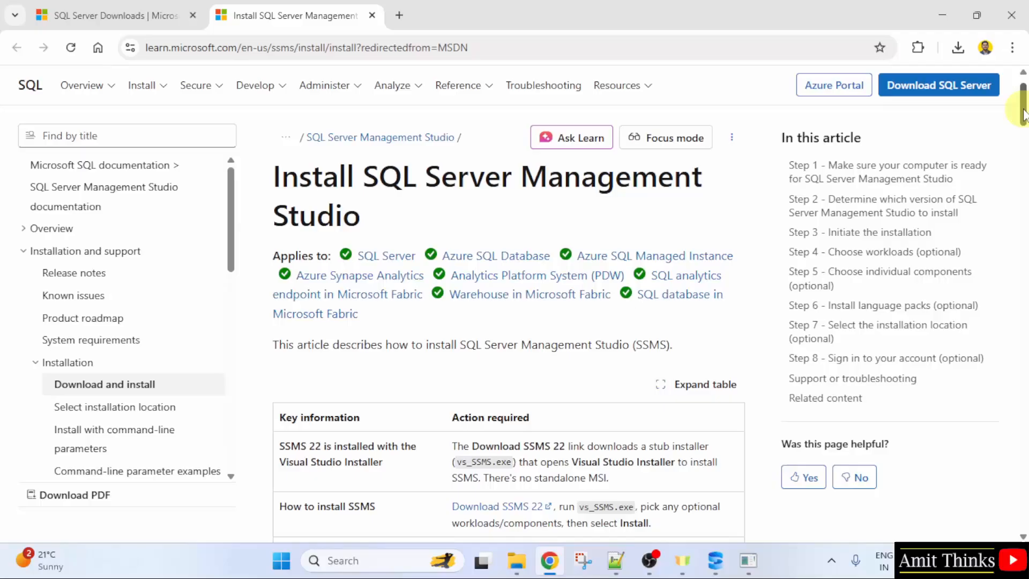
pyautogui.scroll(-3)
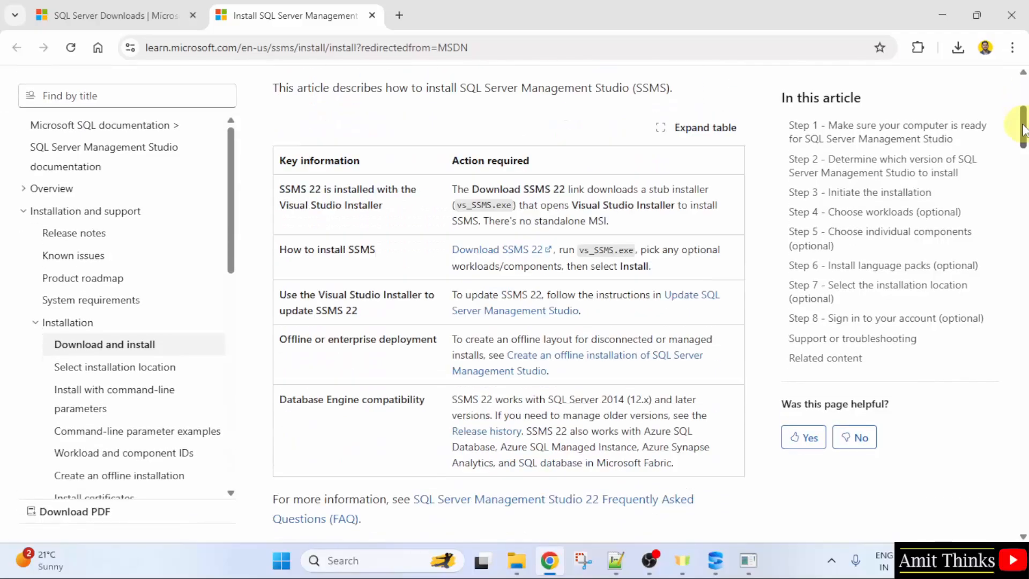
pyautogui.moveTo(404, 259)
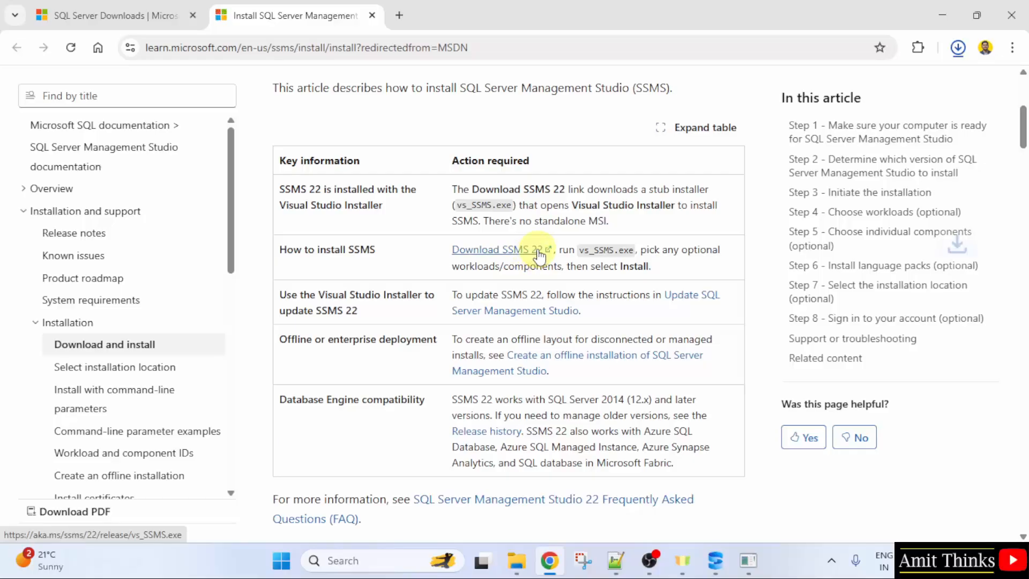
pyautogui.click(501, 249)
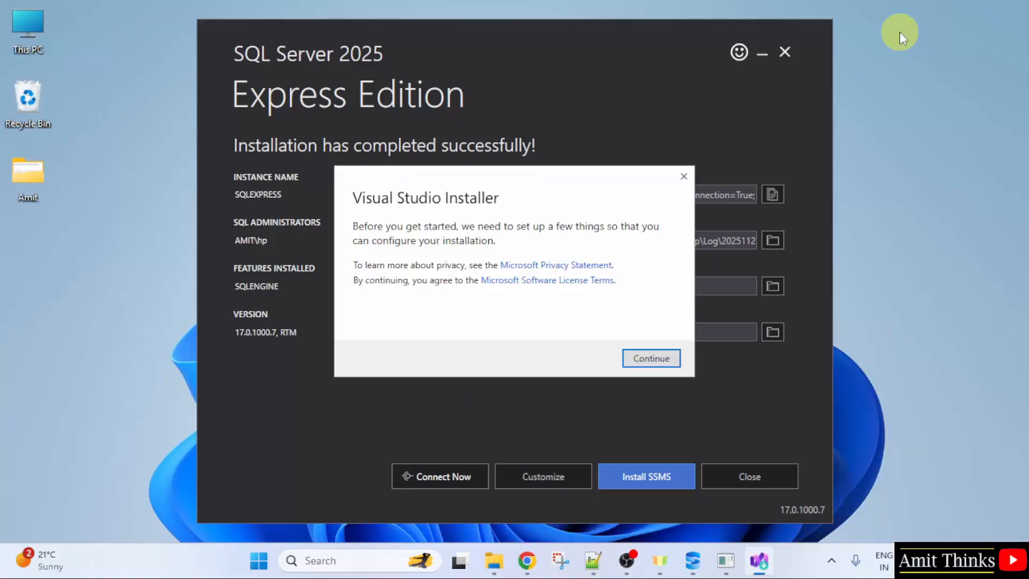
pyautogui.moveTo(651, 358)
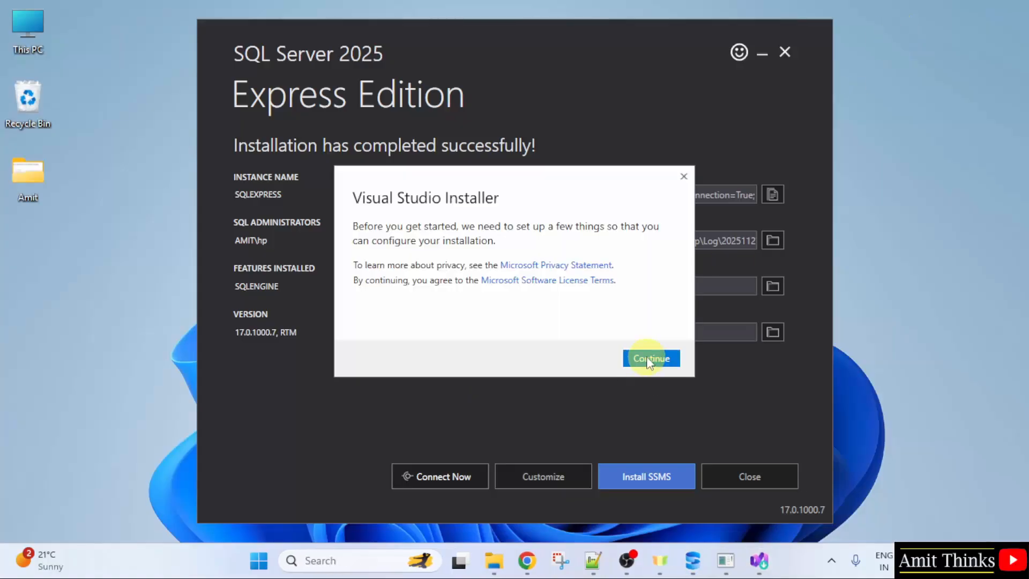
# Continue past the Visual Studio Installer terms prompt to the SSMS workload options.
pyautogui.click(651, 358)
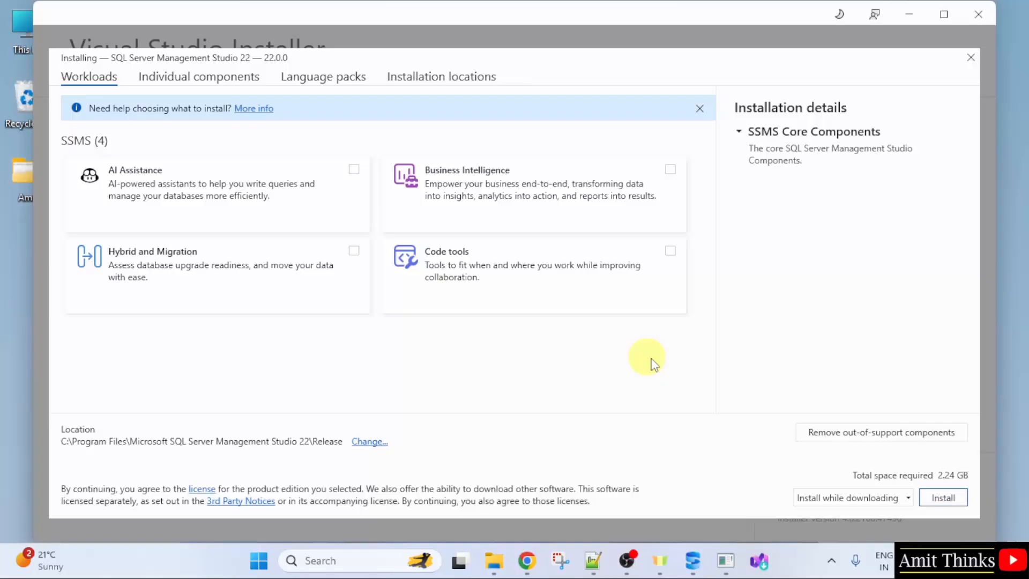
pyautogui.moveTo(791, 250)
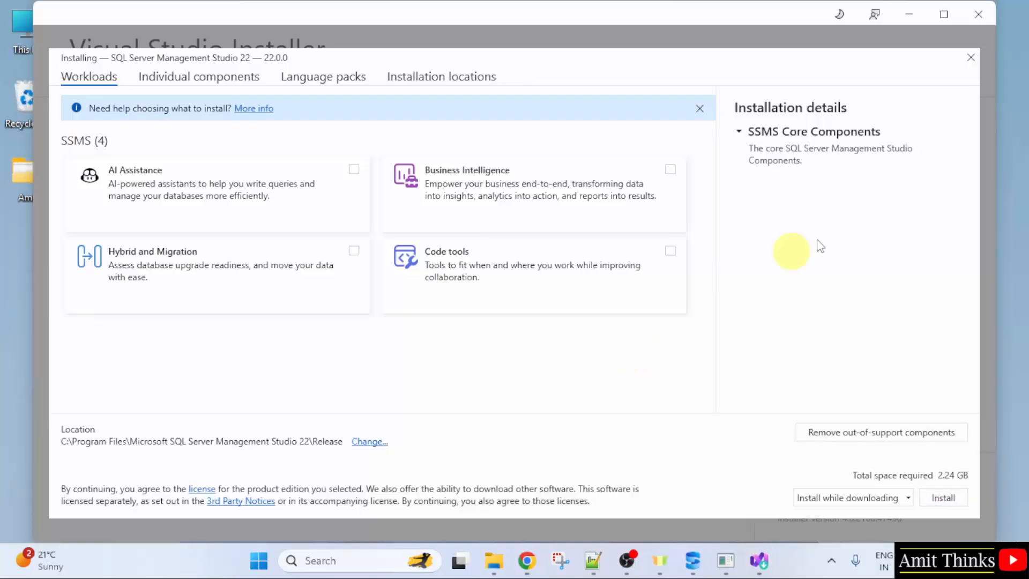
pyautogui.moveTo(840, 174)
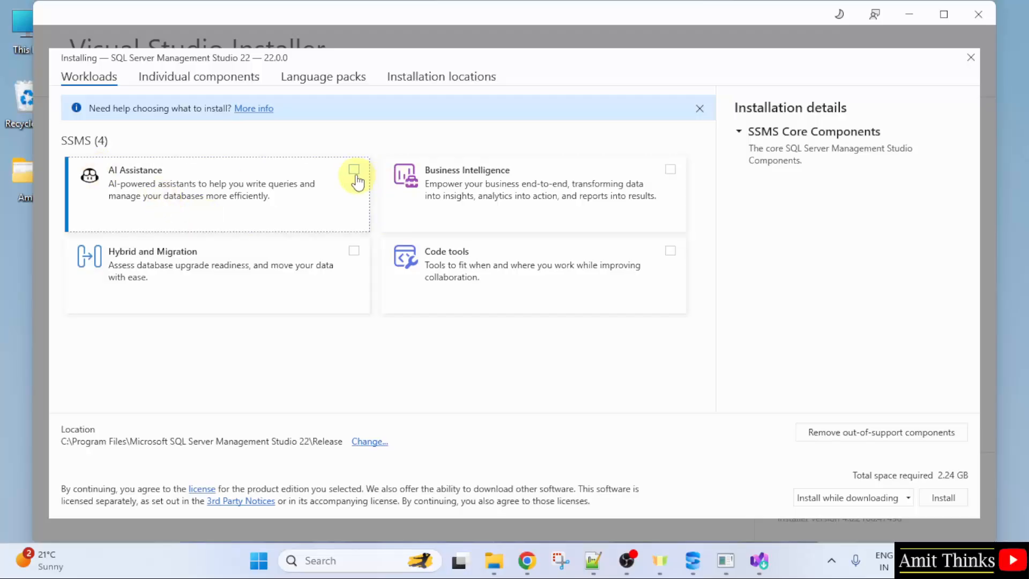
# Tick the AI Assistance and Code tools workloads, raising required space to 3.68 GB.
pyautogui.click(355, 169)
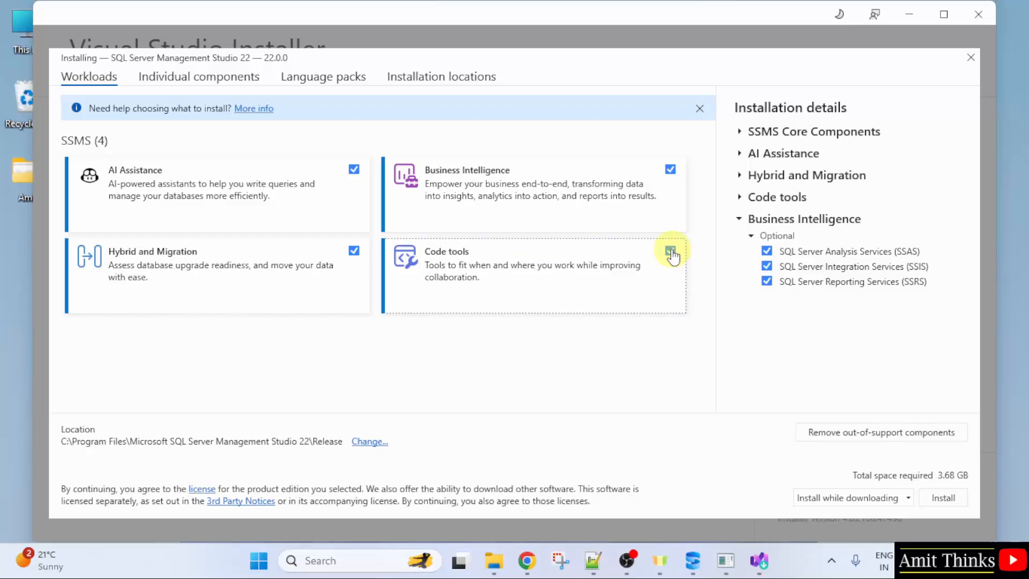
pyautogui.click(670, 251)
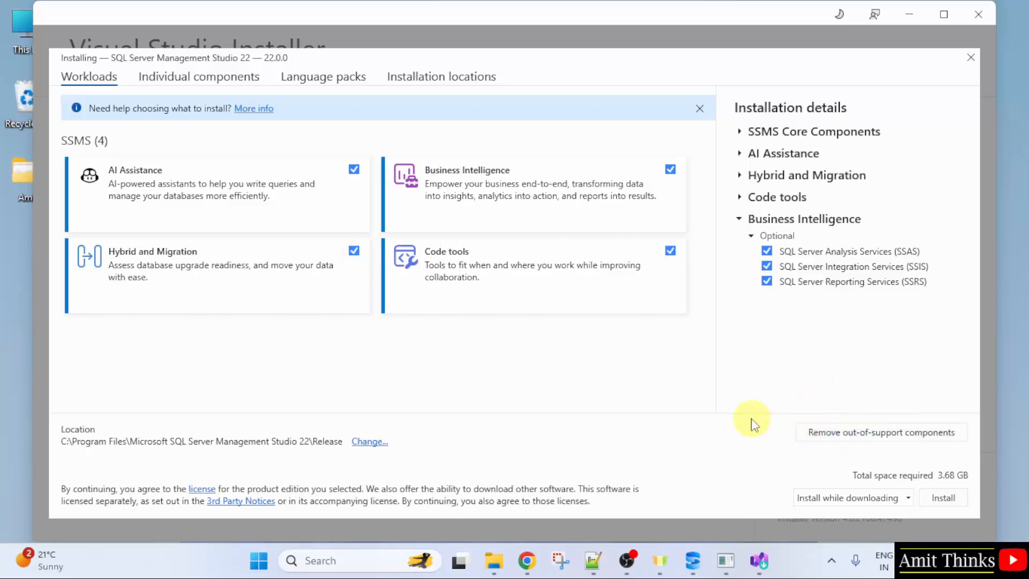
pyautogui.moveTo(872, 203)
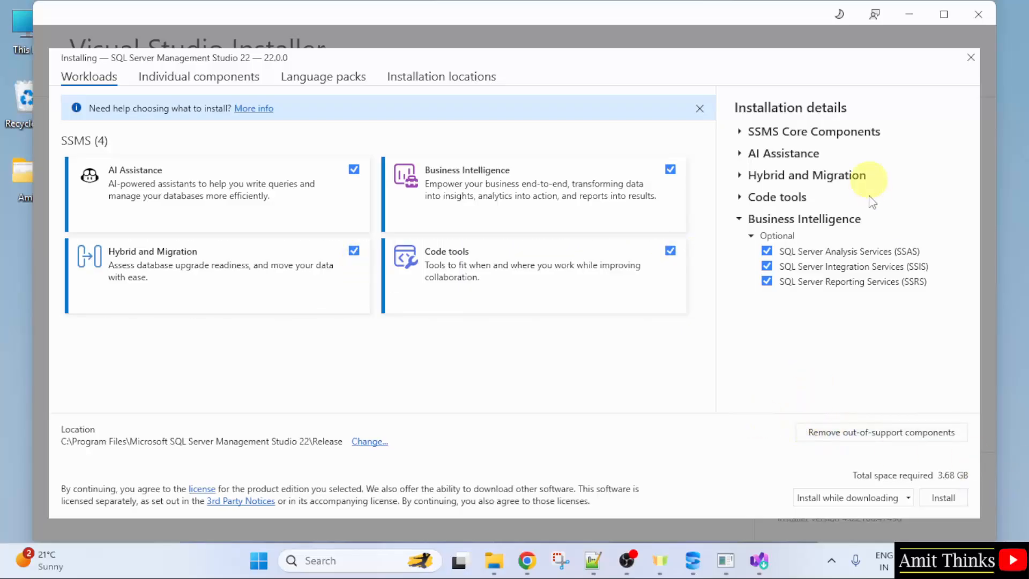
pyautogui.moveTo(853, 452)
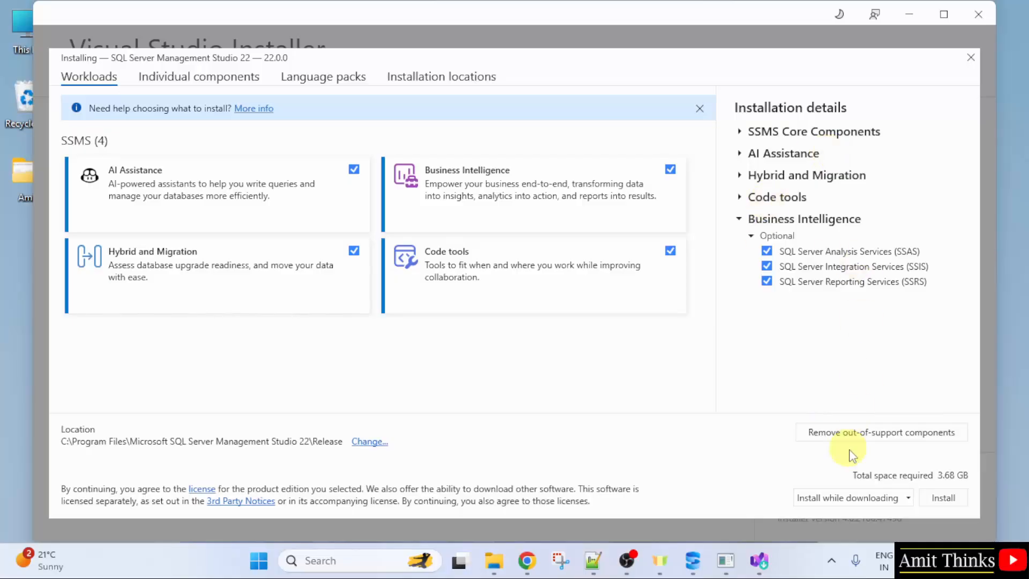
pyautogui.moveTo(866, 497)
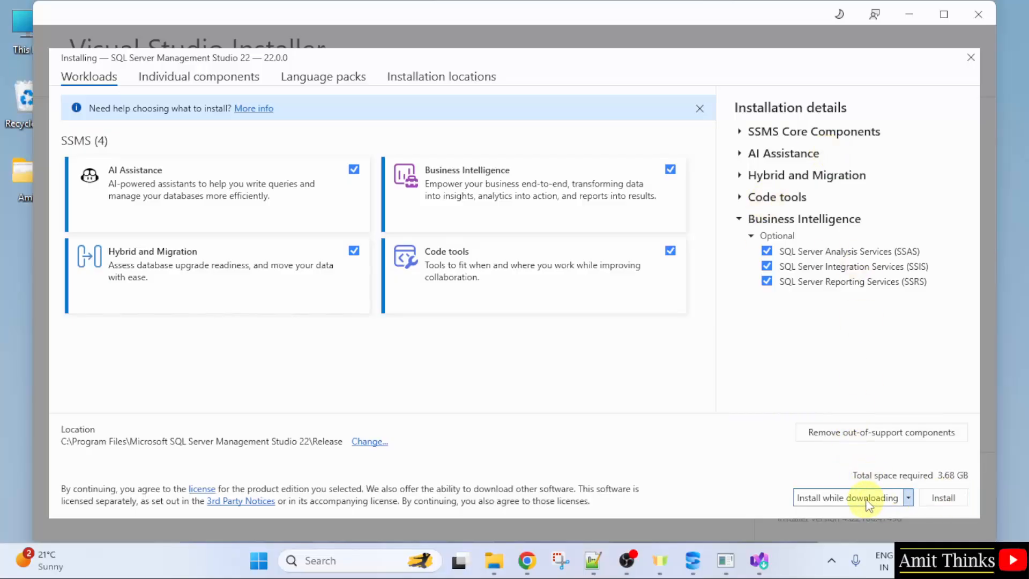
# Start installing SSMS 22 with the selected workloads.
pyautogui.click(943, 497)
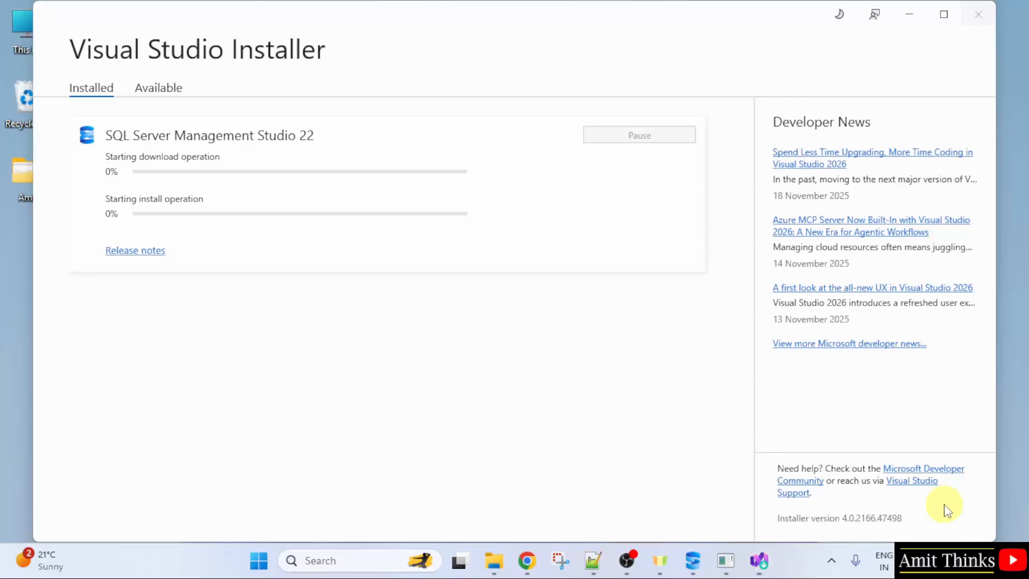
pyautogui.moveTo(410, 380)
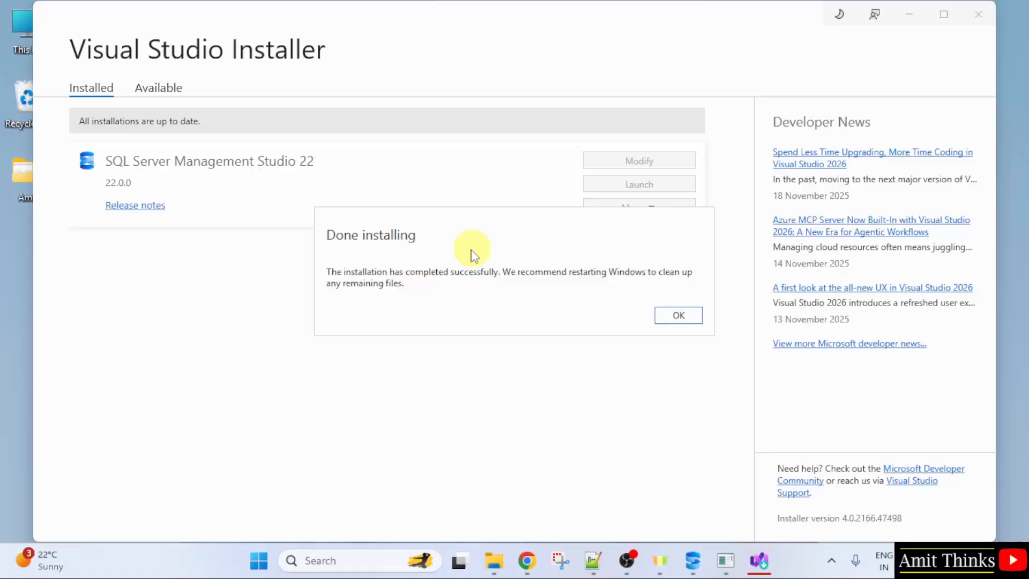
pyautogui.moveTo(230, 185)
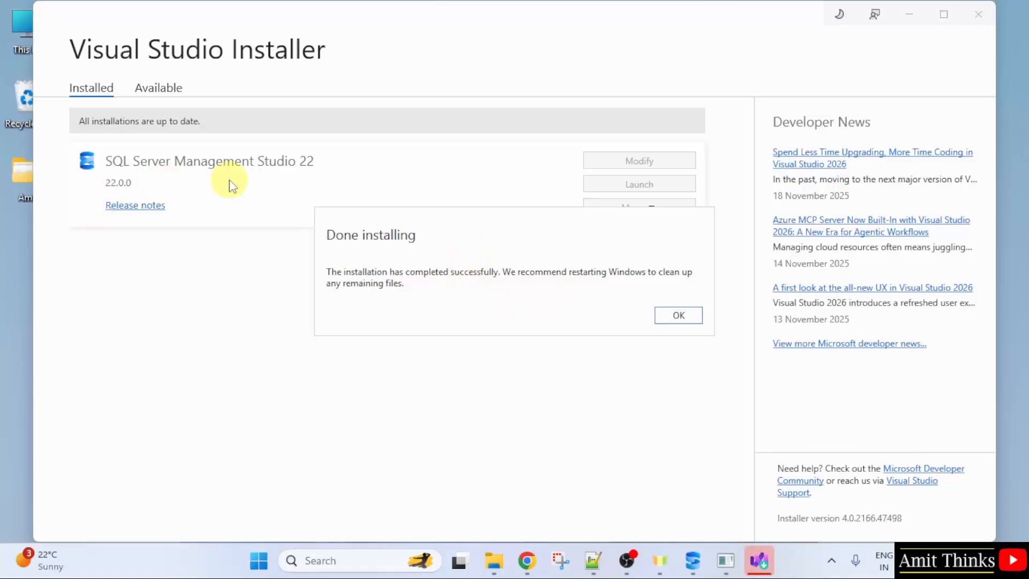
pyautogui.moveTo(609, 300)
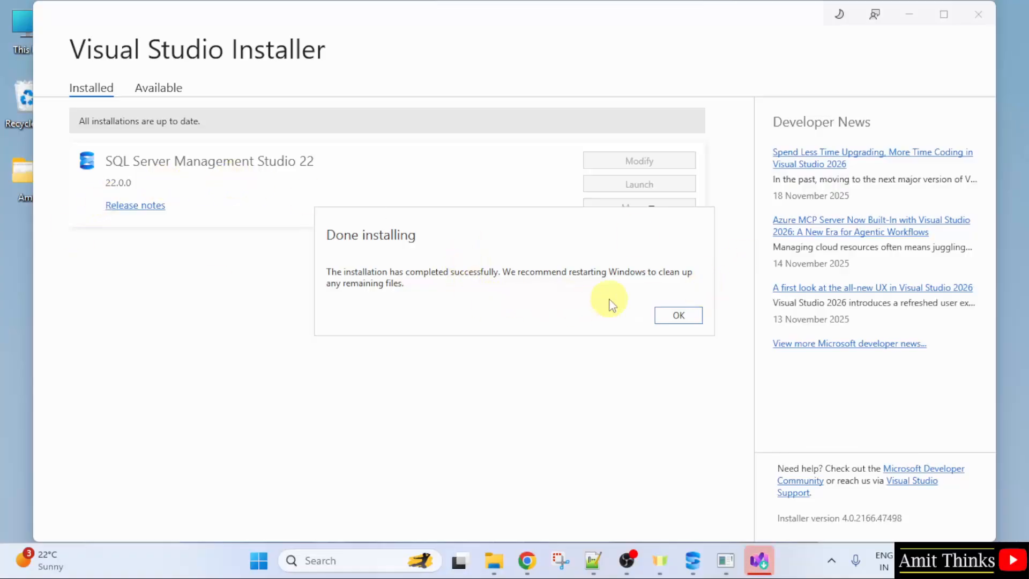
# Dismiss the completion message and close Visual Studio Installer and the SQL Server installer.
pyautogui.click(678, 316)
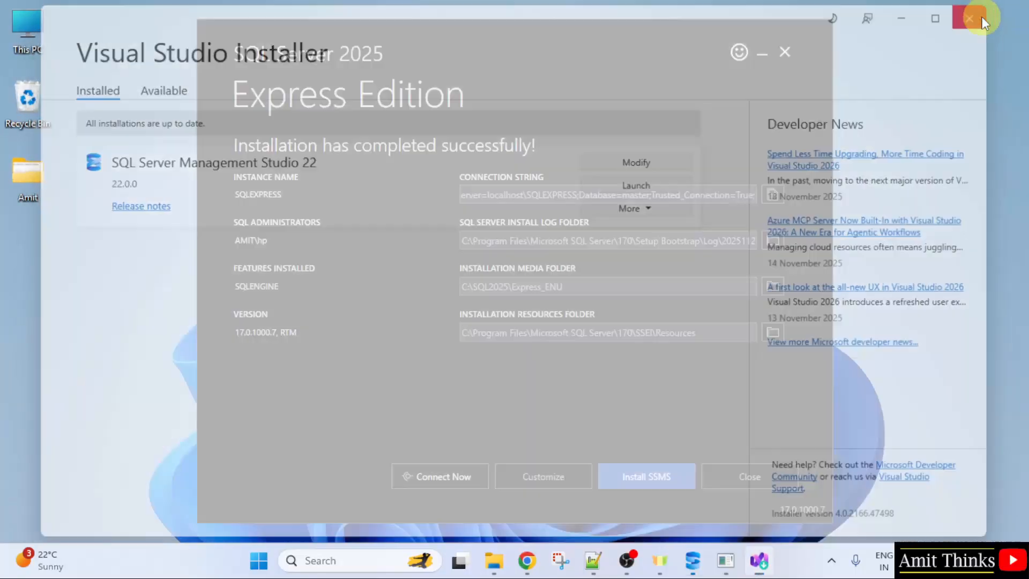
pyautogui.click(970, 19)
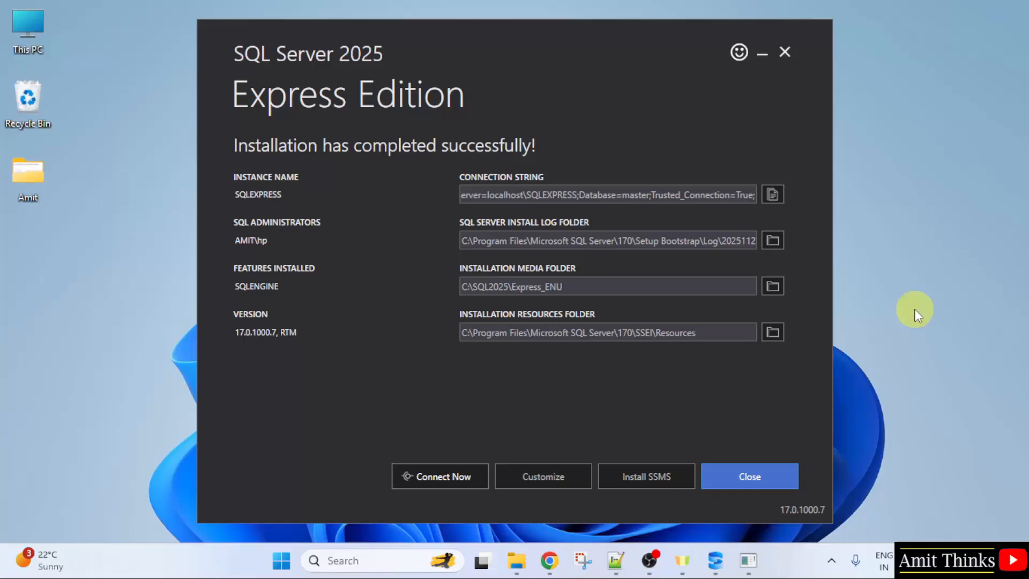
pyautogui.click(749, 476)
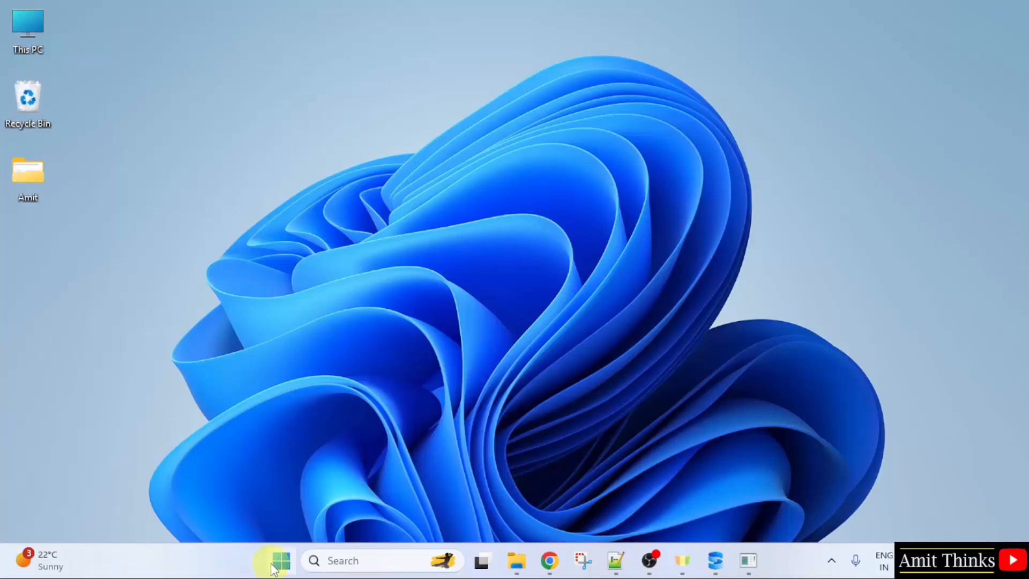
# Search Start for 'sql server management studio 22' and launch SSMS 22.
pyautogui.write('sql s')
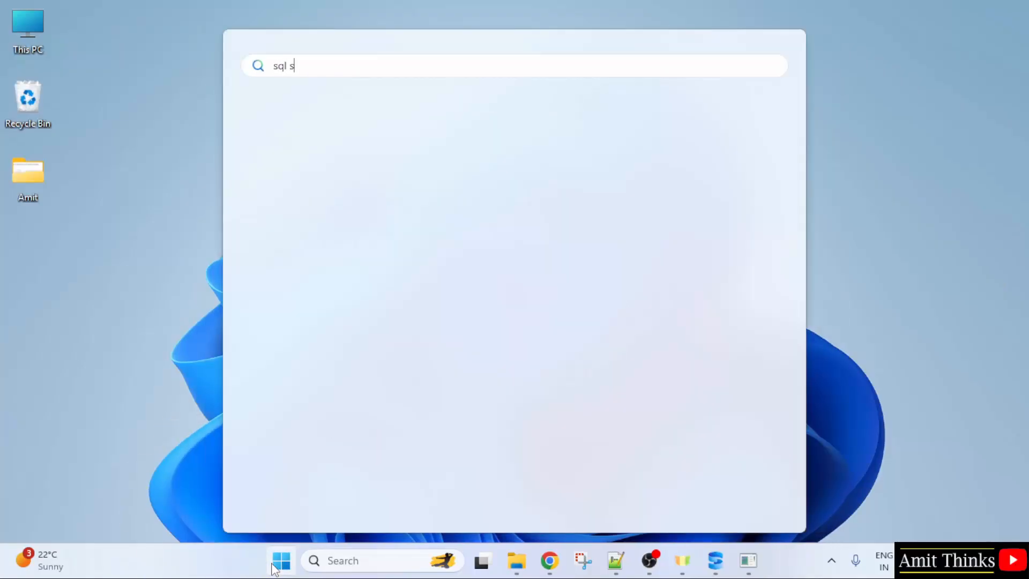
pyautogui.write('erver m')
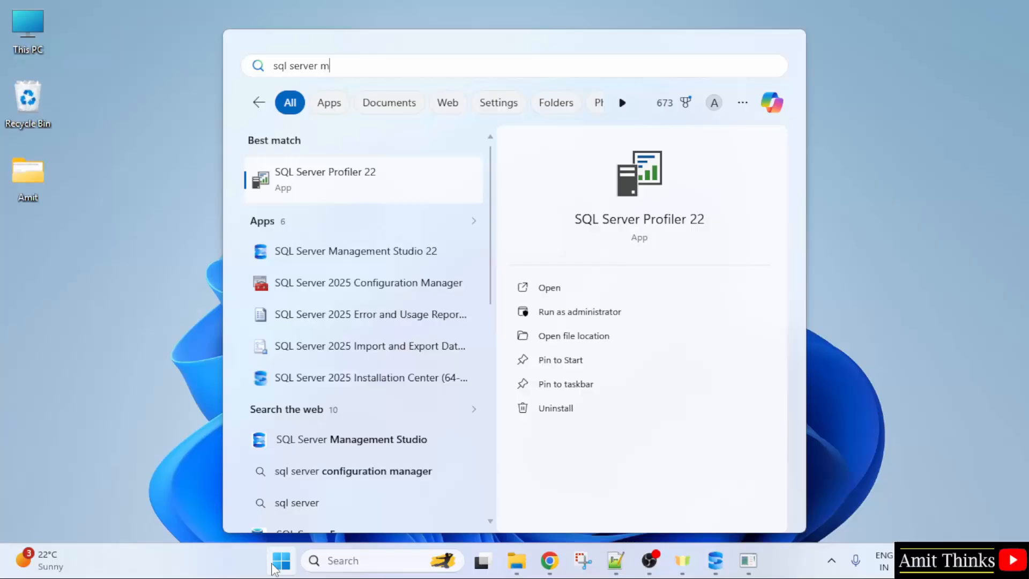
pyautogui.write('anagement studio')
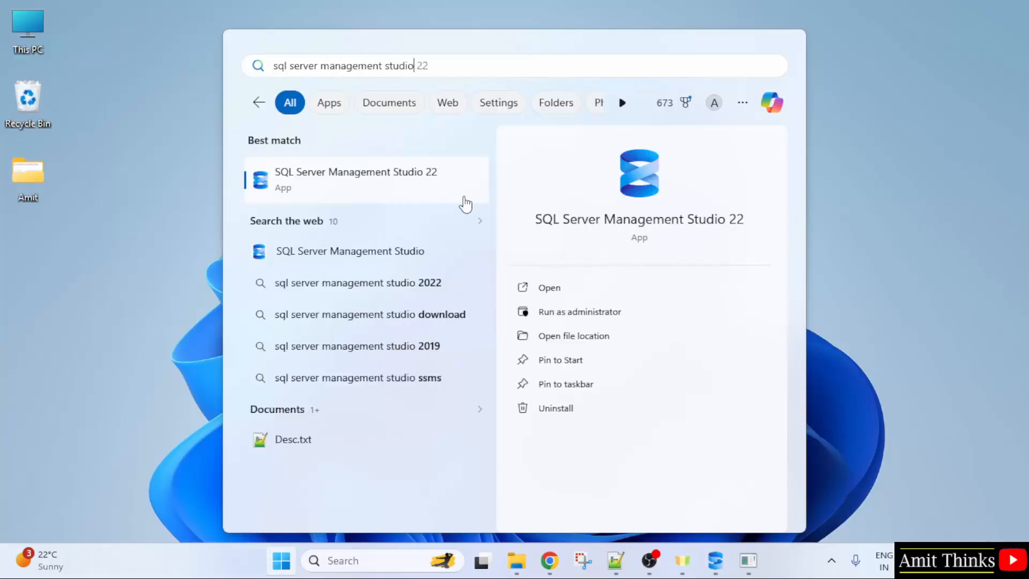
pyautogui.moveTo(620, 287)
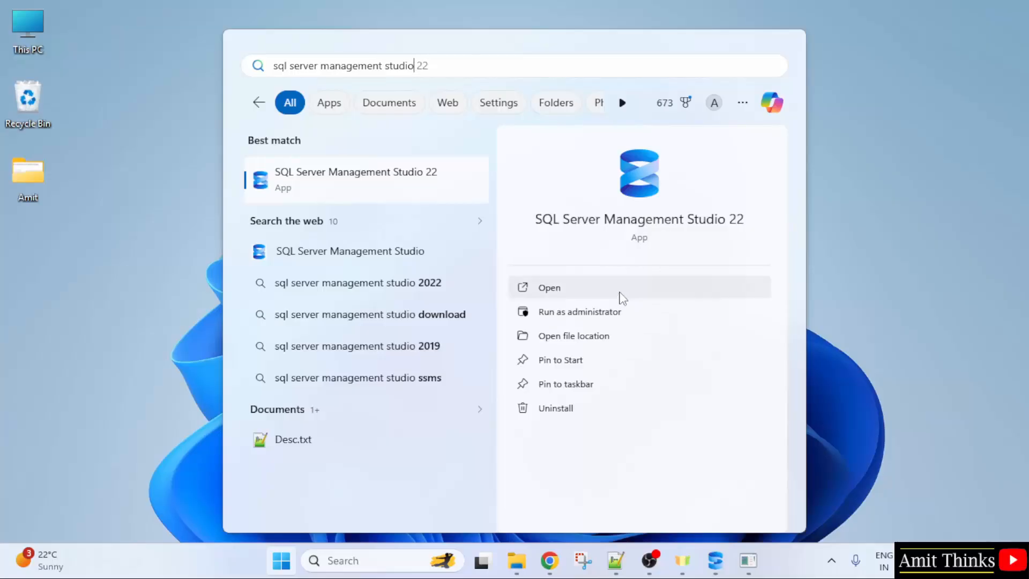
pyautogui.click(549, 287)
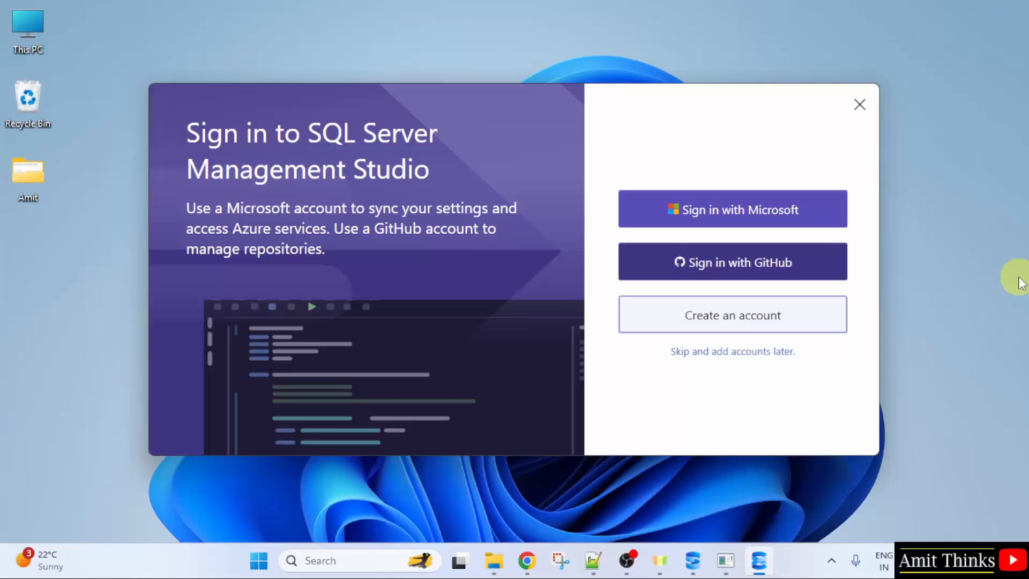
pyautogui.moveTo(715, 361)
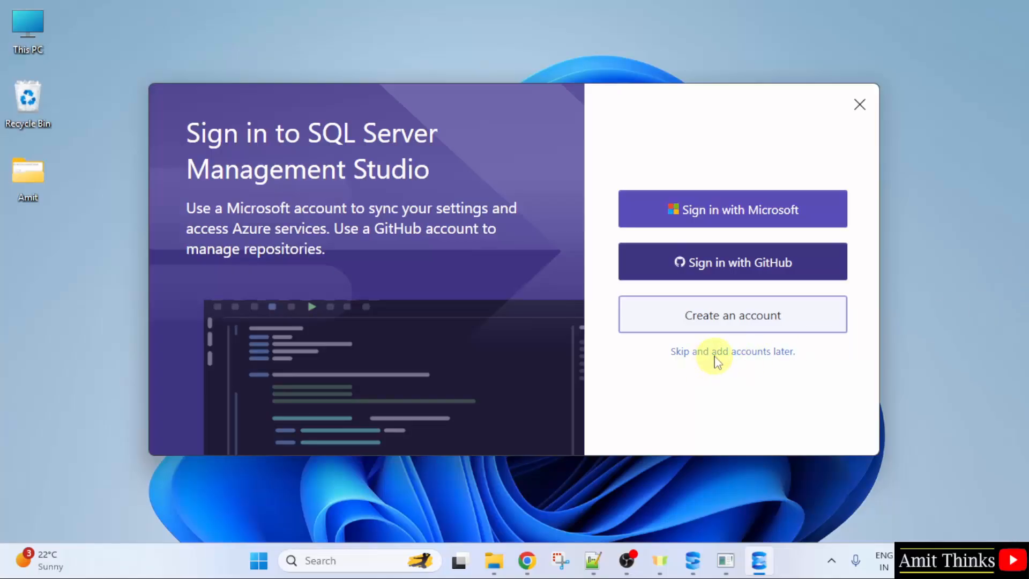
# Skip account sign-in so the Connect to Server dialog appears.
pyautogui.click(733, 351)
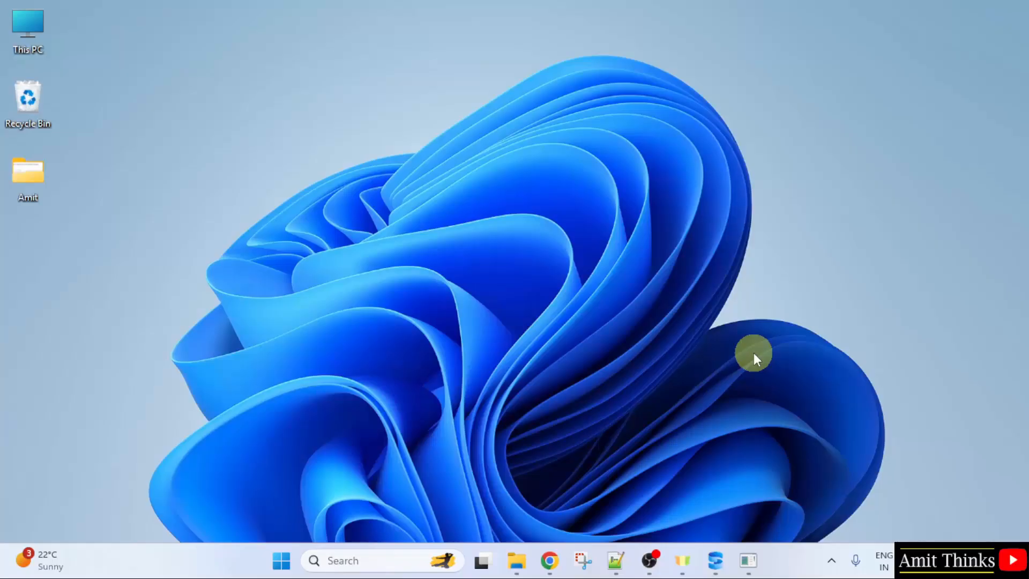
pyautogui.click(759, 561)
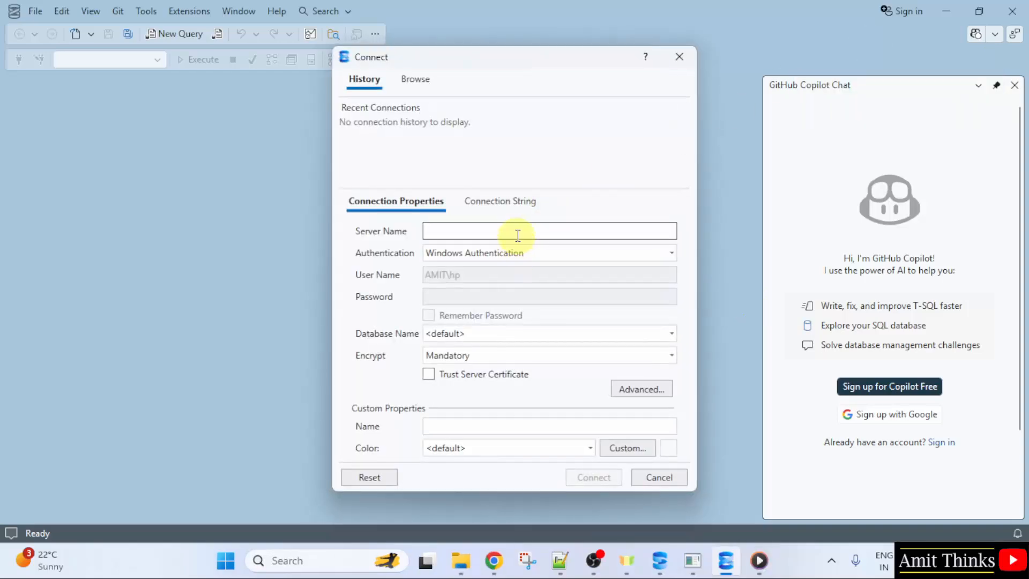
# Connect to server AMIT\SQLEXPRESS with Windows authentication and Encrypt set to Optional.
pyautogui.write('AMIT')
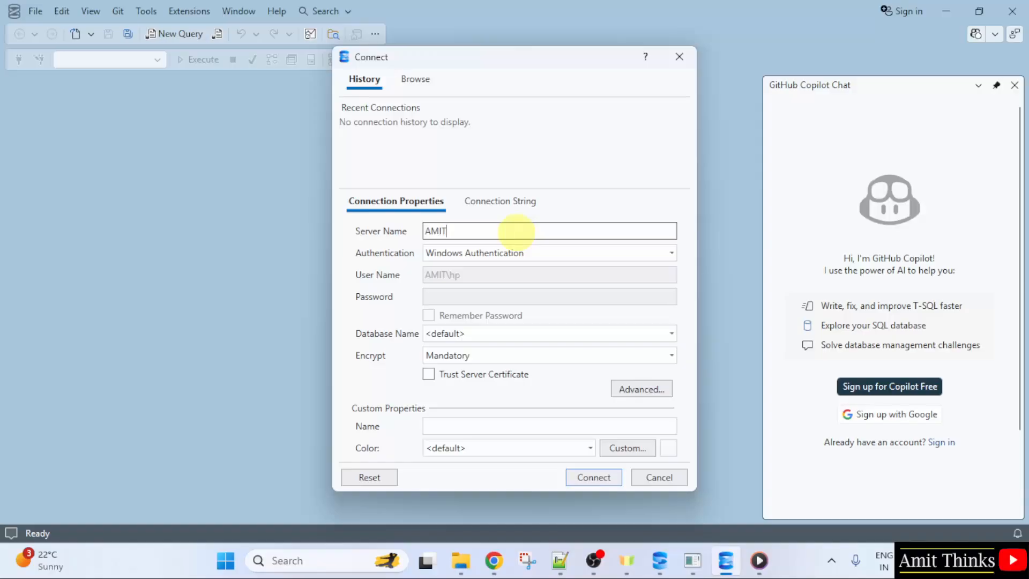
pyautogui.write('\\SQLEX')
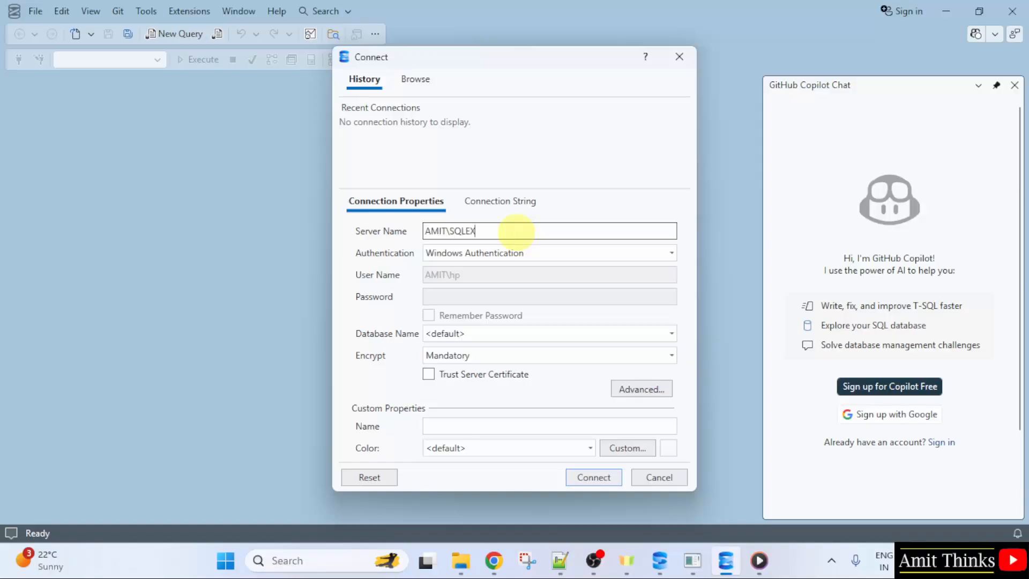
pyautogui.write('PRESS')
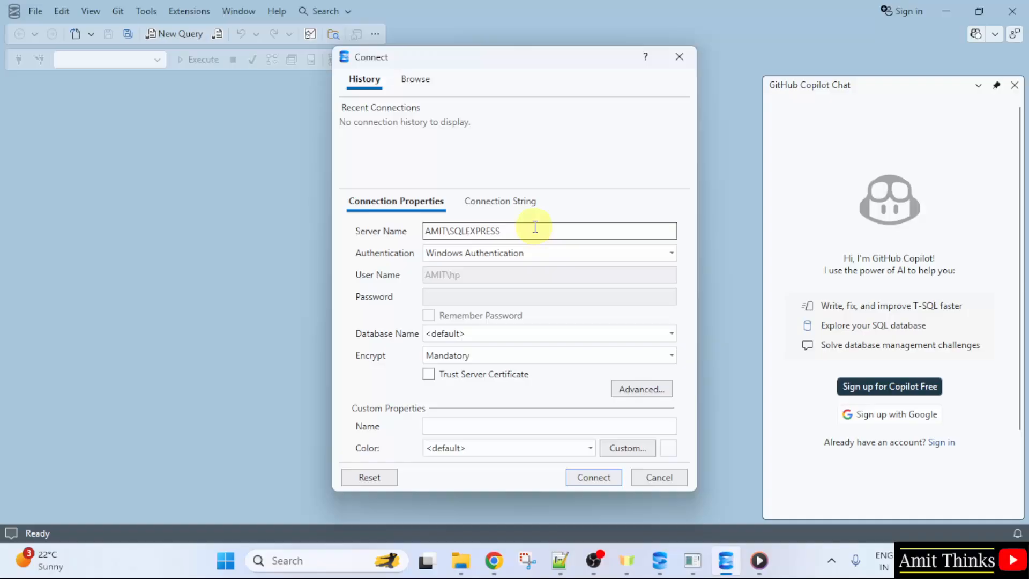
pyautogui.moveTo(535, 256)
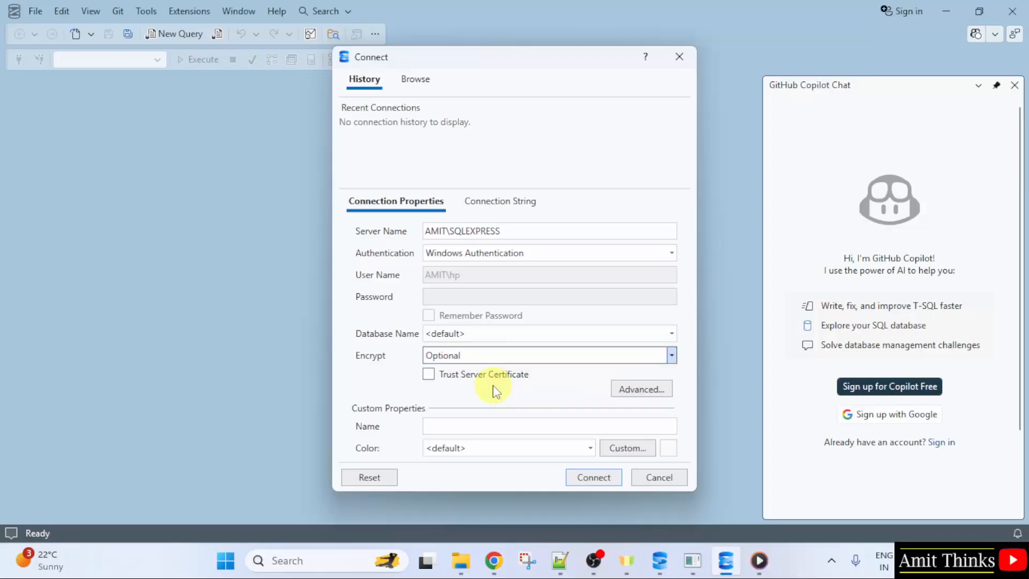
pyautogui.moveTo(592, 477)
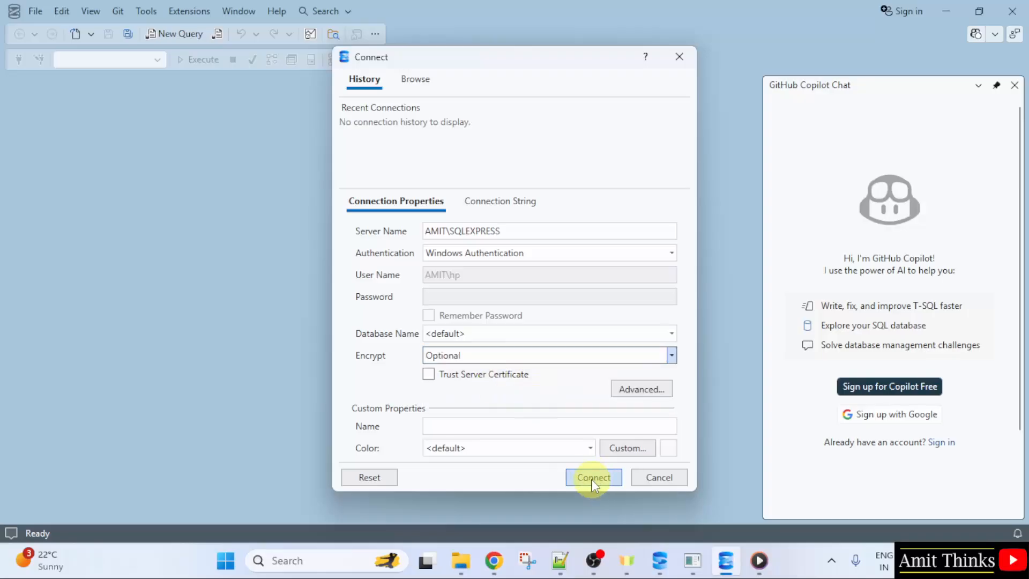
pyautogui.click(591, 477)
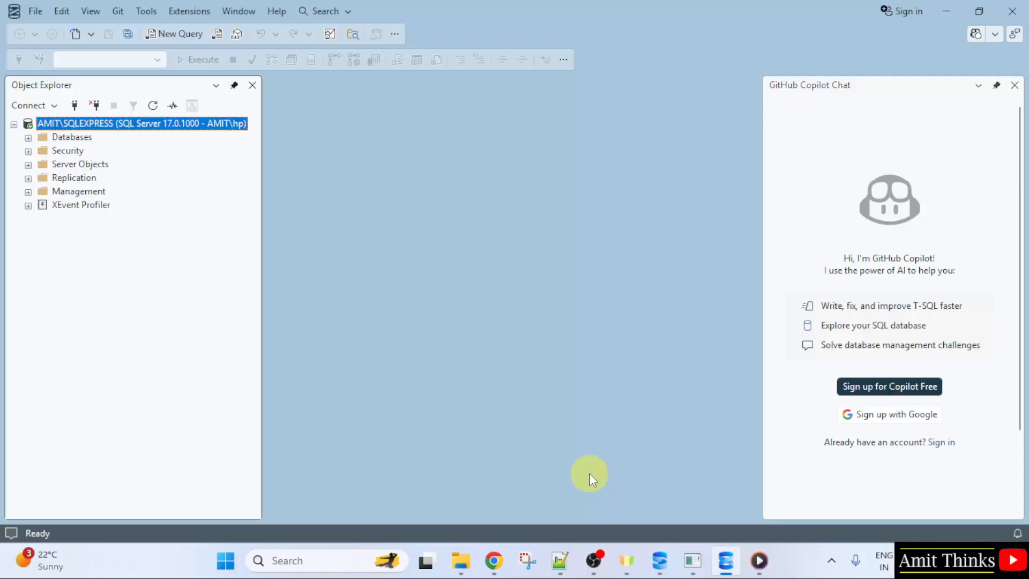
pyautogui.moveTo(904, 412)
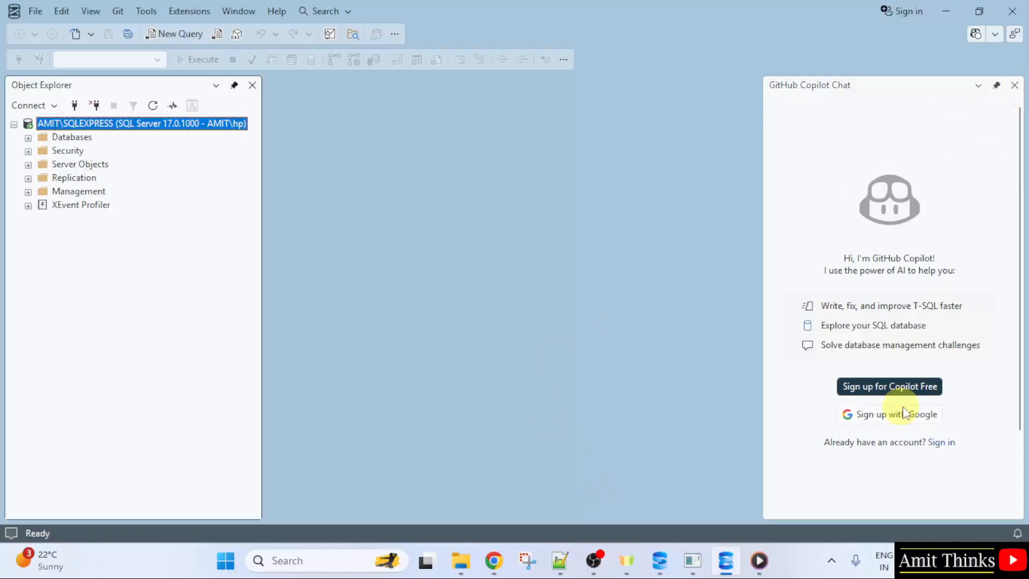
pyautogui.moveTo(945, 161)
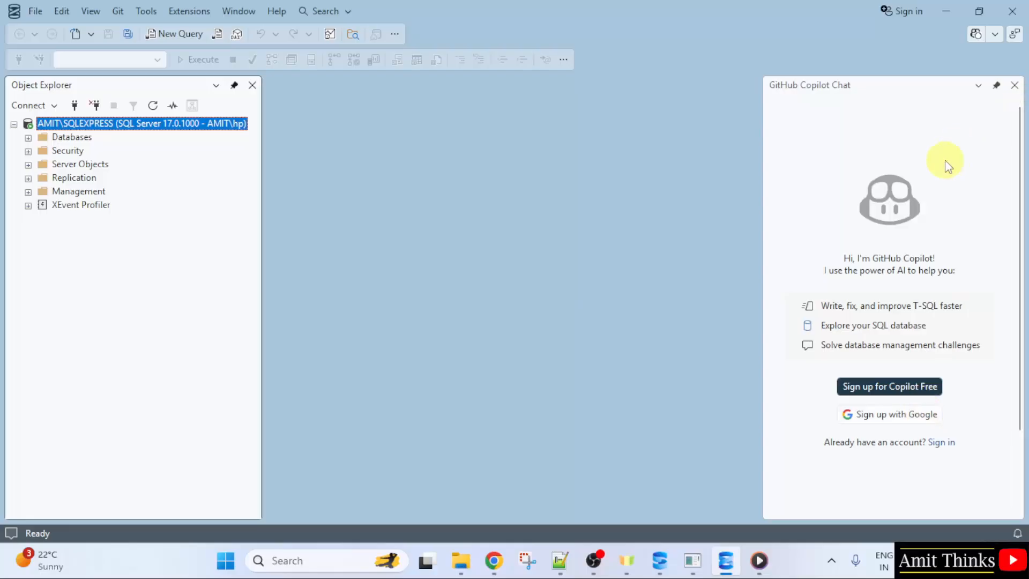
# Dismiss Copilot Chat, expand Databases and System Databases, and start a new query on master.
pyautogui.click(1015, 84)
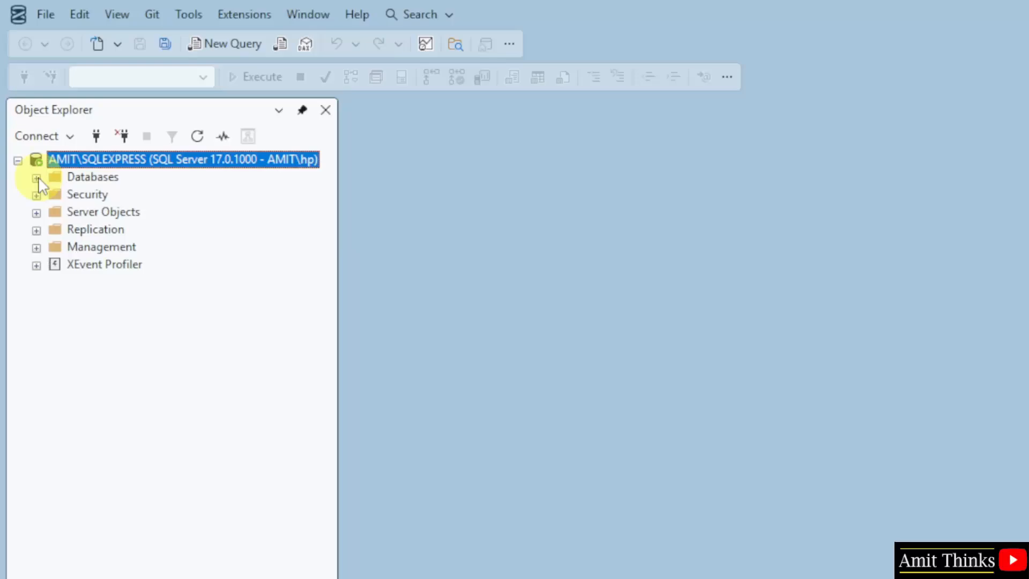
pyautogui.click(36, 175)
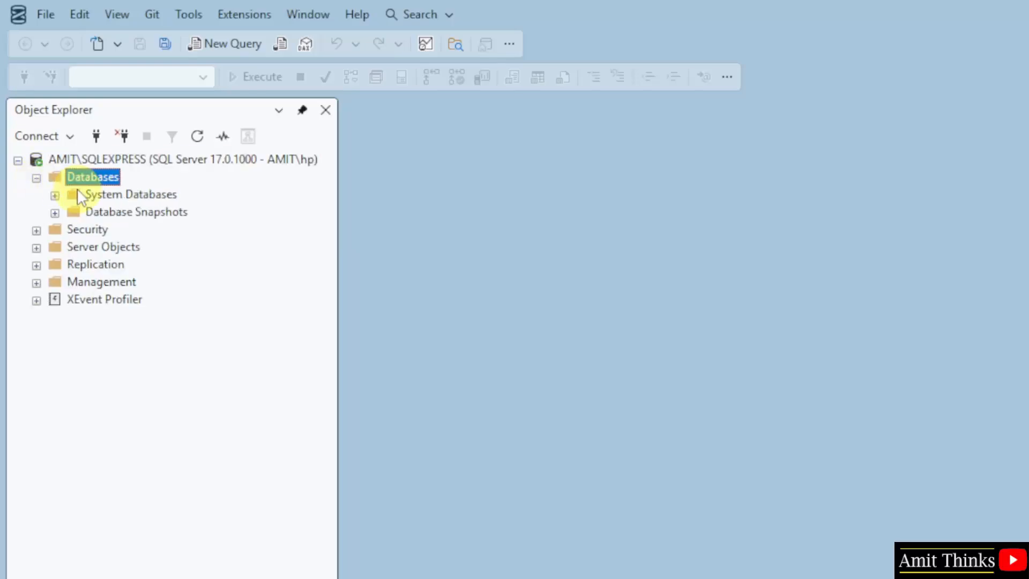
pyautogui.click(56, 194)
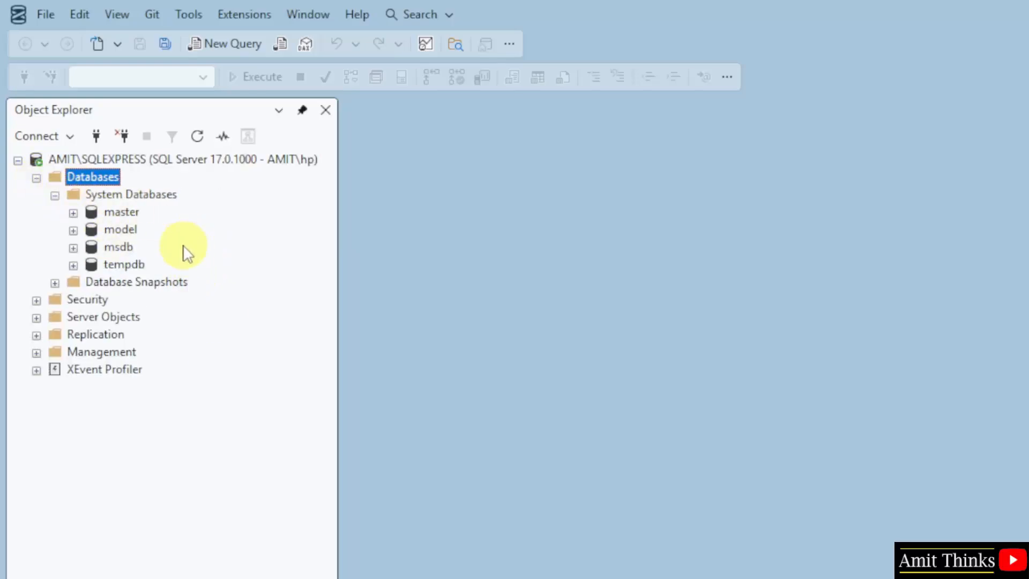
pyautogui.moveTo(521, 194)
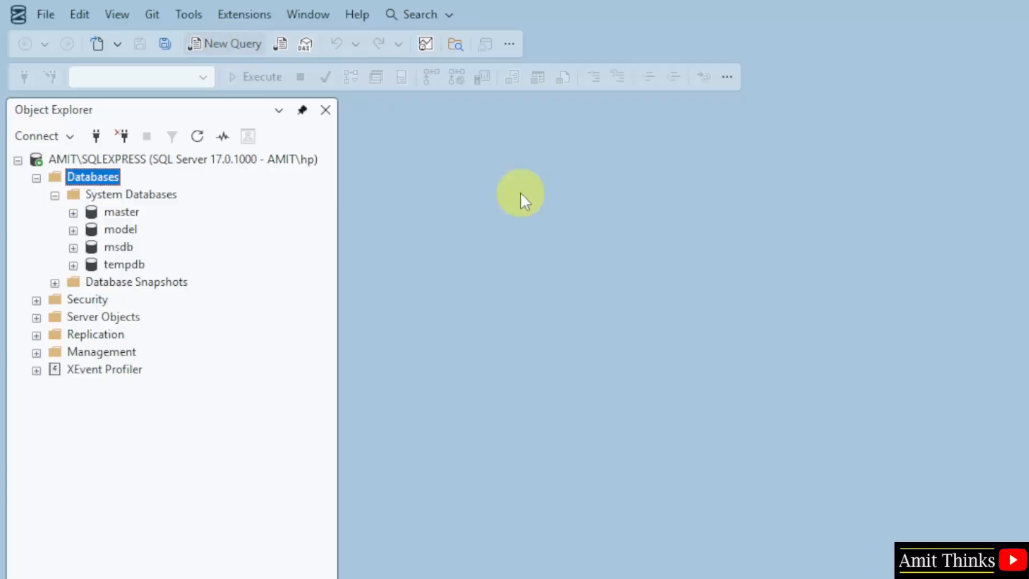
pyautogui.moveTo(635, 236)
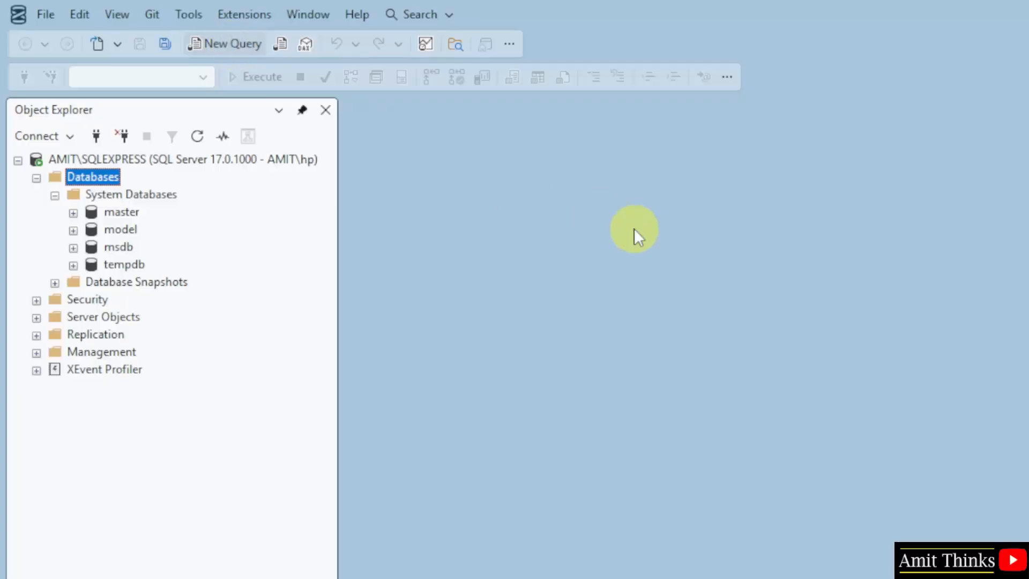
pyautogui.click(232, 43)
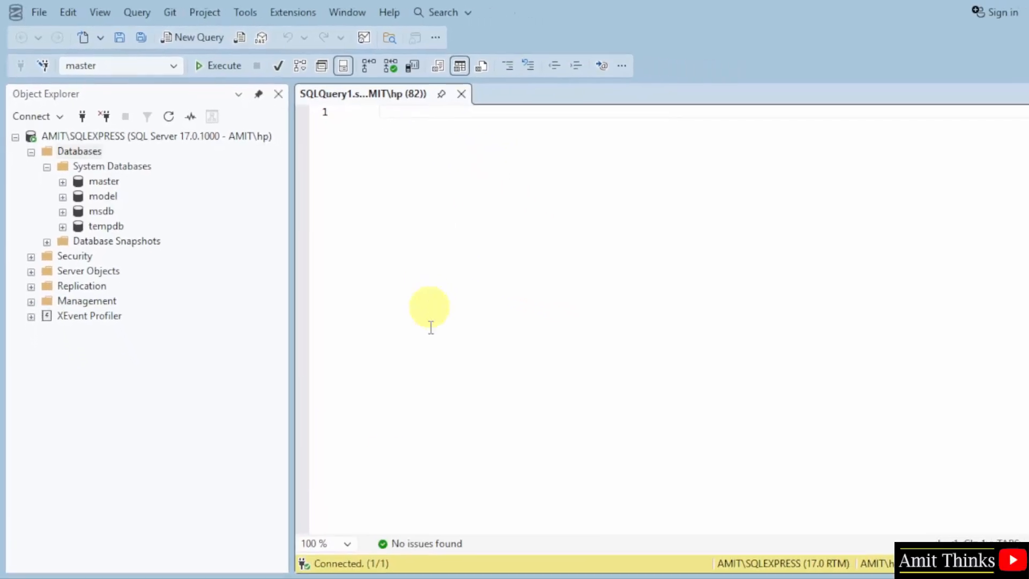
# At 150% editor zoom, write the statement create database amitdb; against master.
pyautogui.click(332, 542)
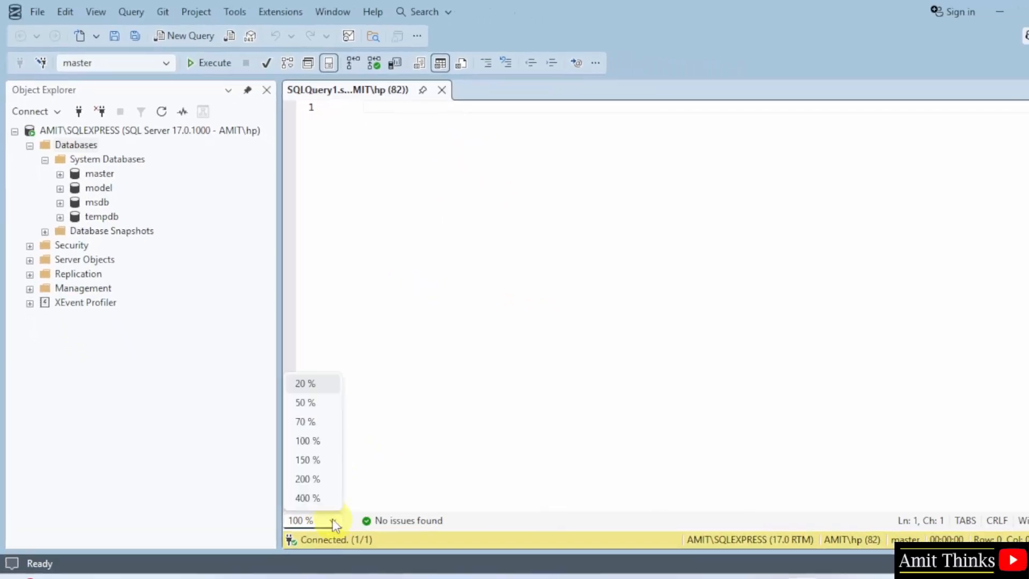
pyautogui.click(307, 460)
pyautogui.write('create')
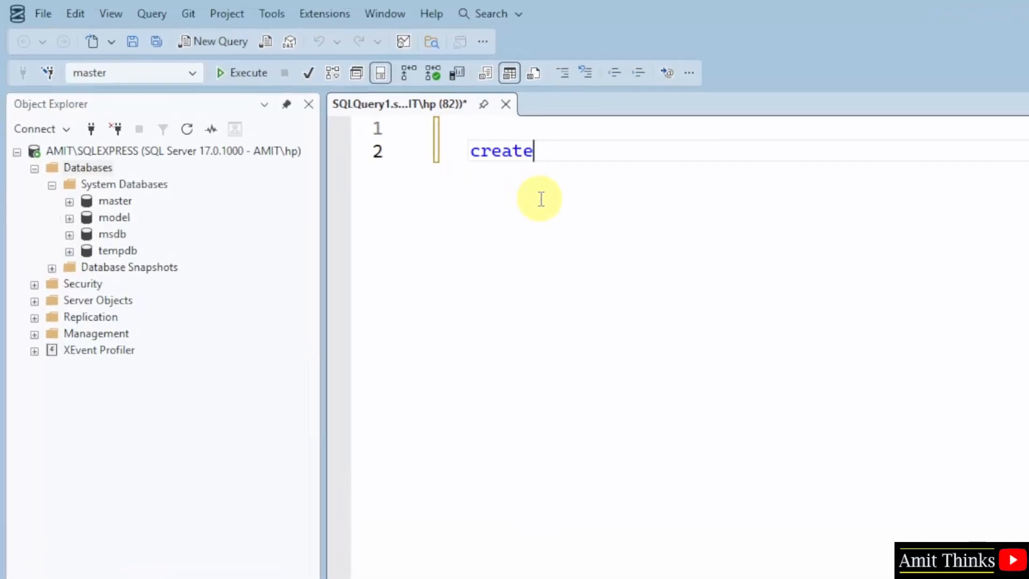
pyautogui.write('database')
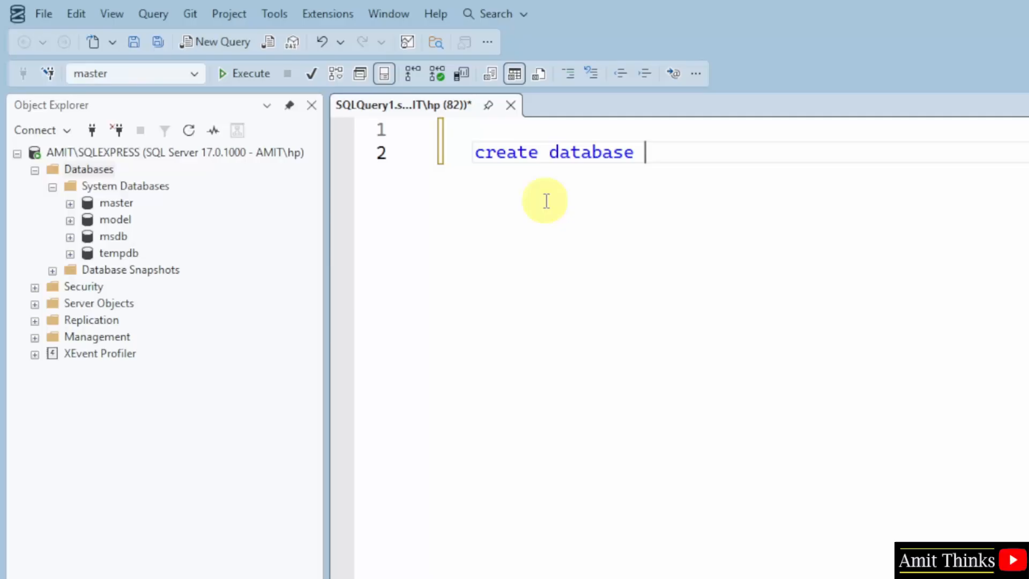
pyautogui.write('amitdb;')
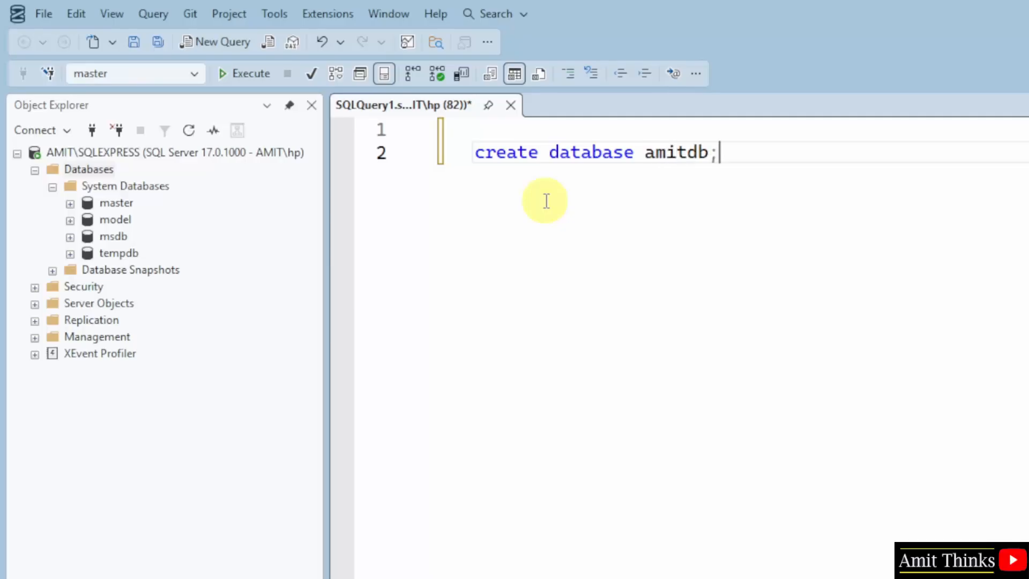
pyautogui.doubleClick(671, 152)
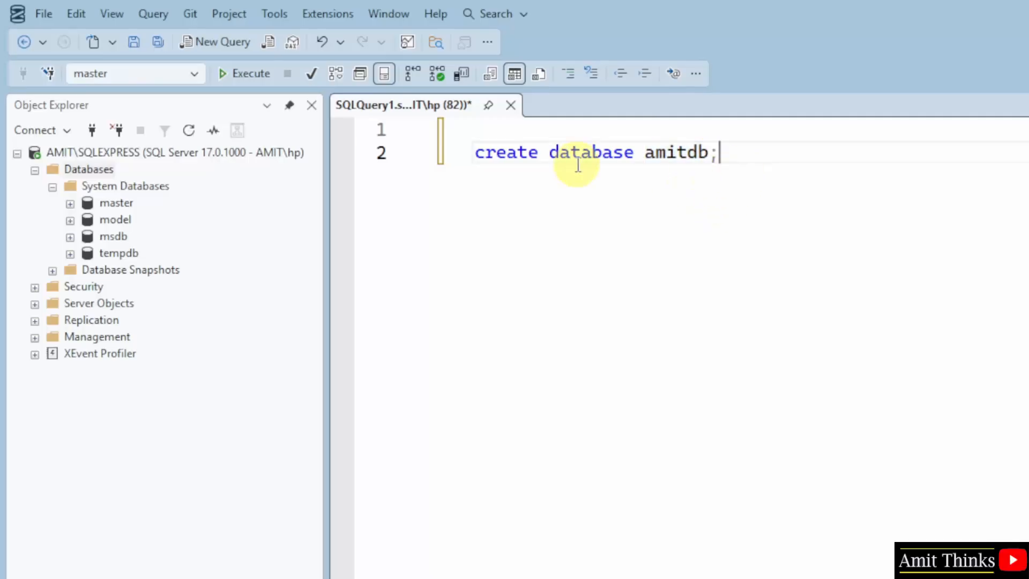
# Execute the statement, refresh Databases to reveal amitdb, and expand it to its Tables folder.
pyautogui.click(244, 72)
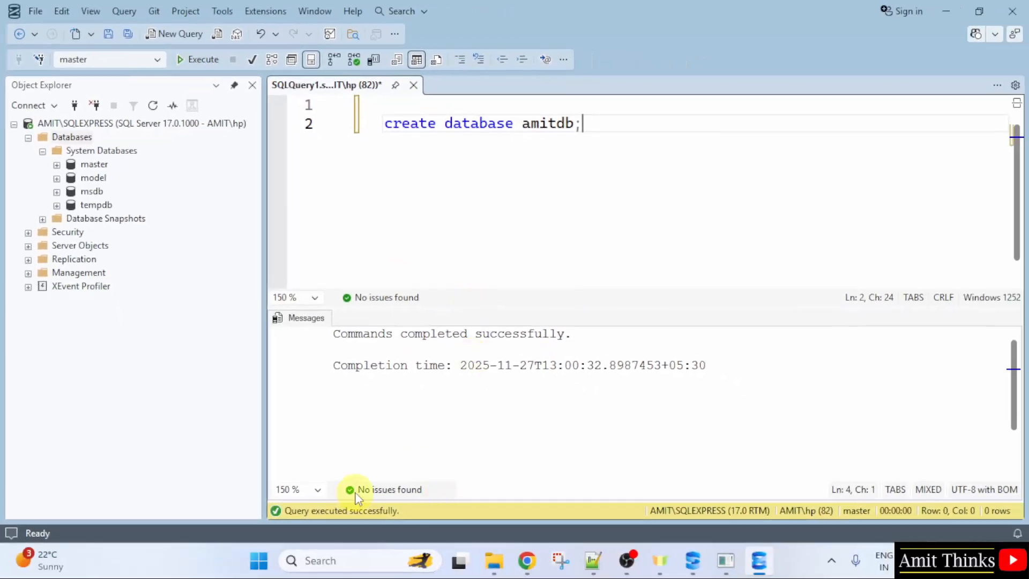
pyautogui.moveTo(418, 348)
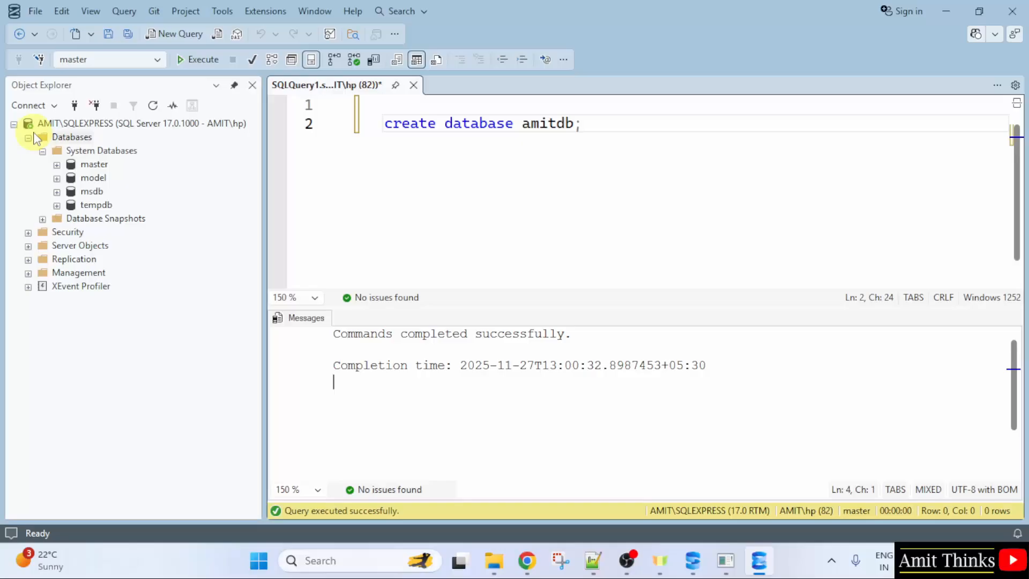
pyautogui.click(154, 106)
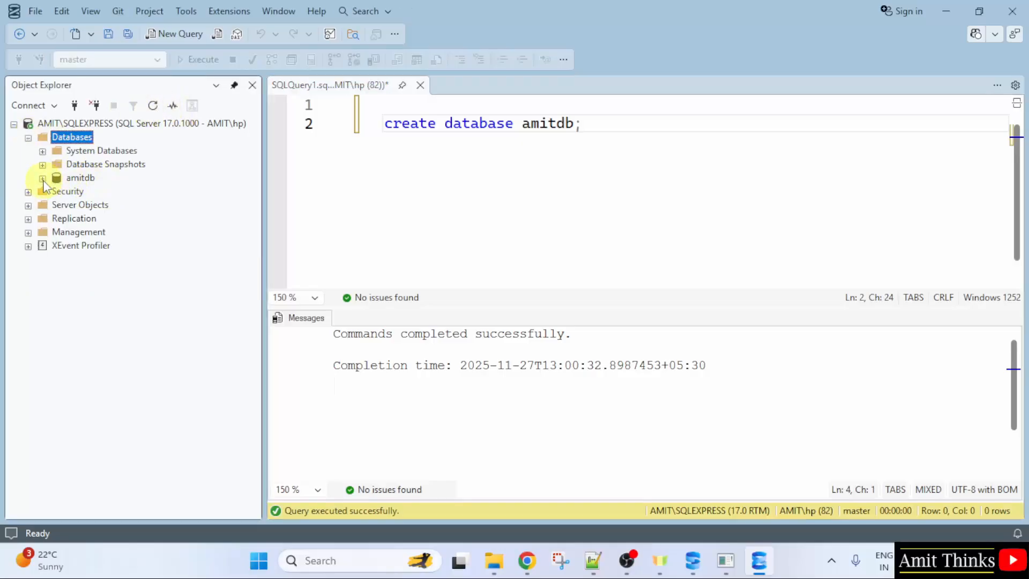
pyautogui.click(42, 177)
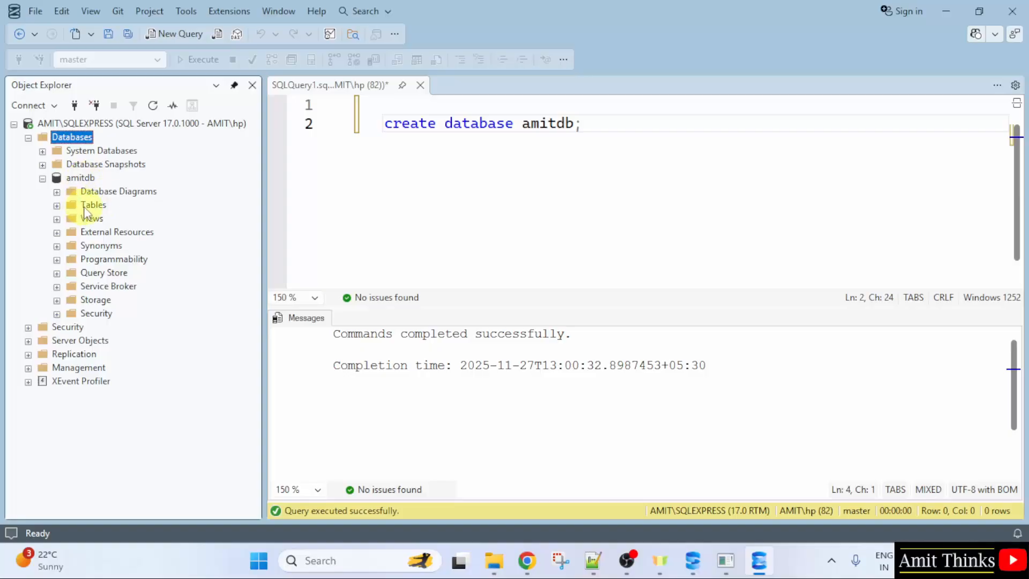
pyautogui.rightClick(93, 205)
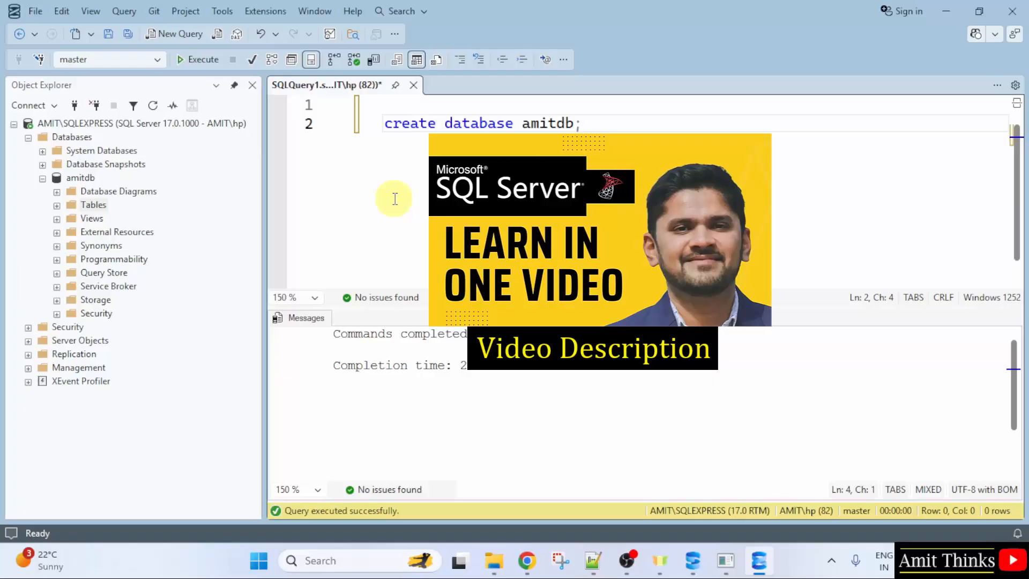
pyautogui.moveTo(163, 190)
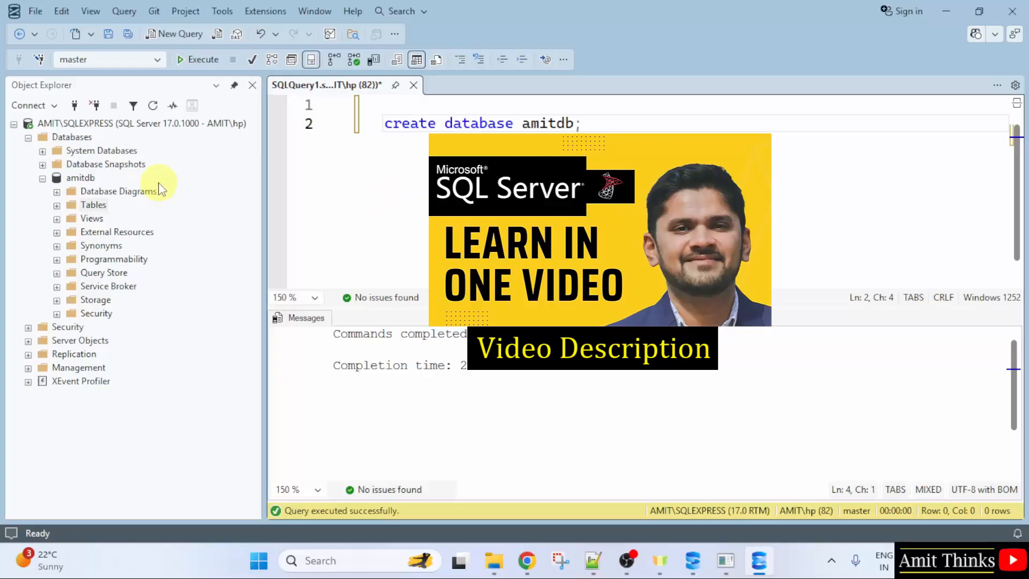